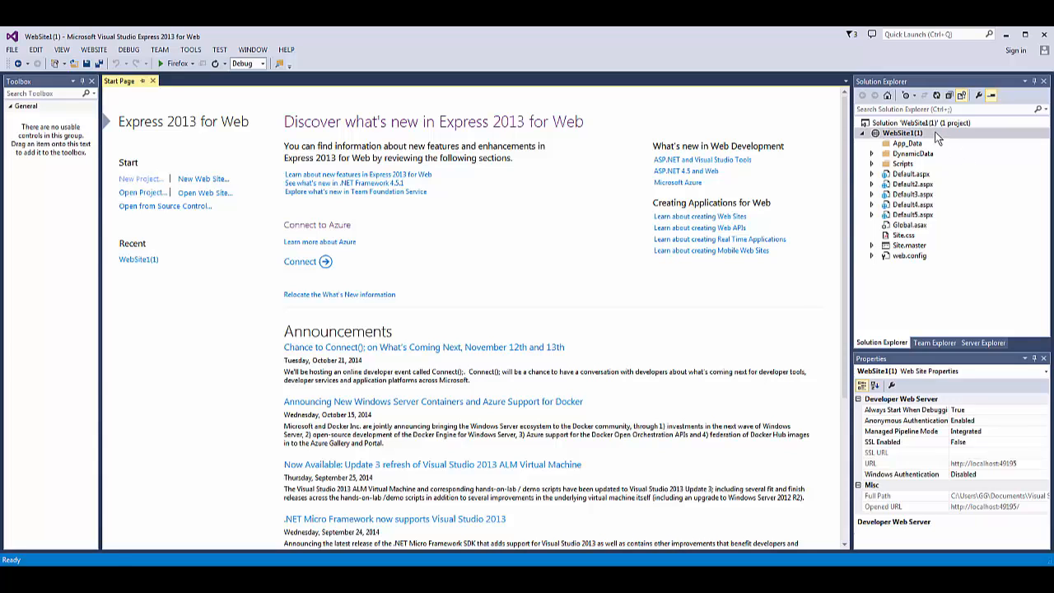
# Add a new Web Form, Default6.aspx, to the website from Solution Explorer
pyautogui.rightClick(911, 133)
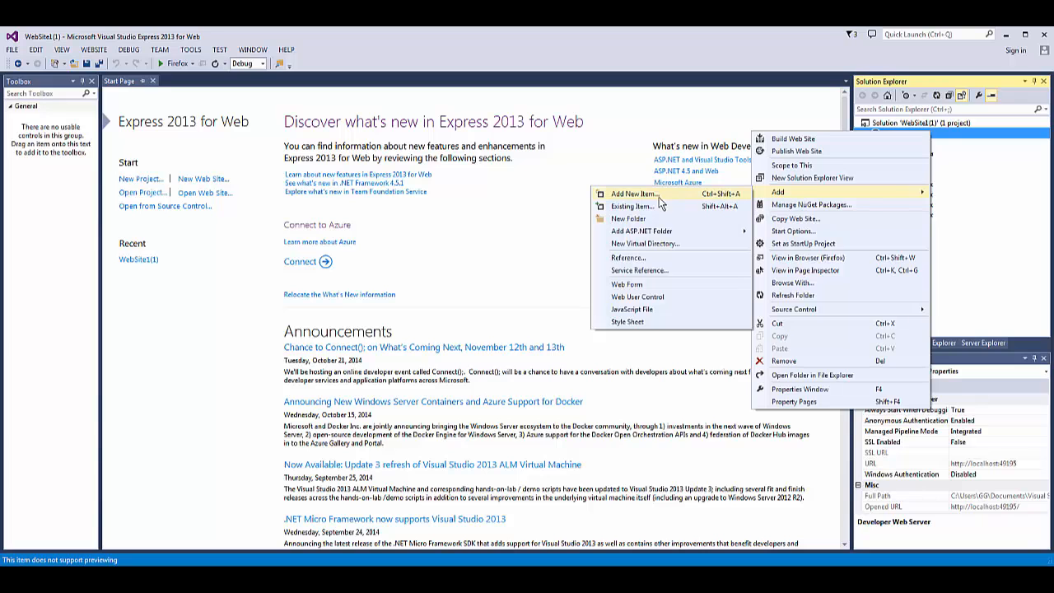
pyautogui.click(627, 194)
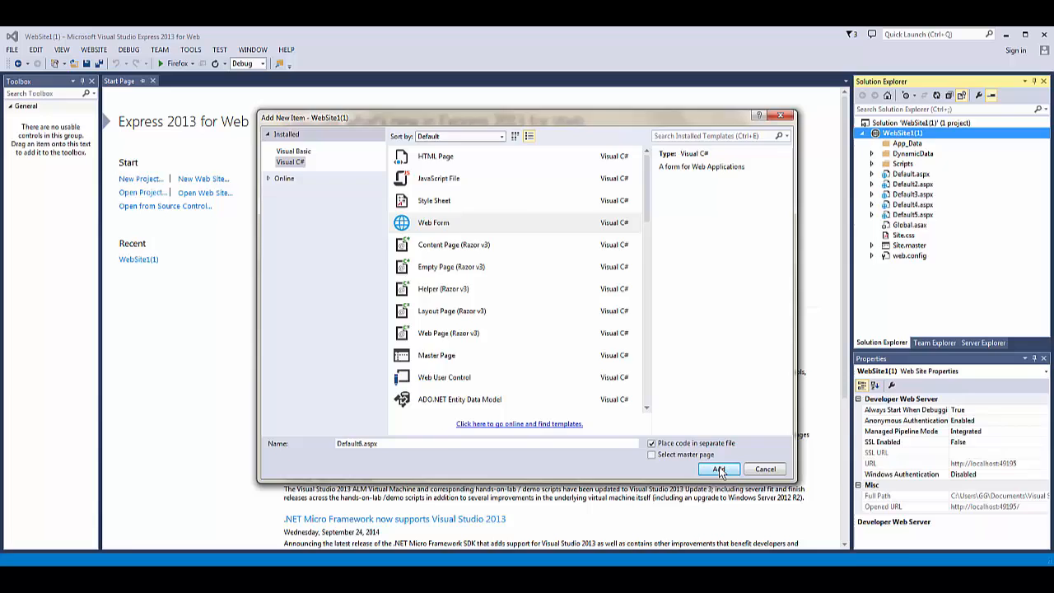
pyautogui.click(718, 467)
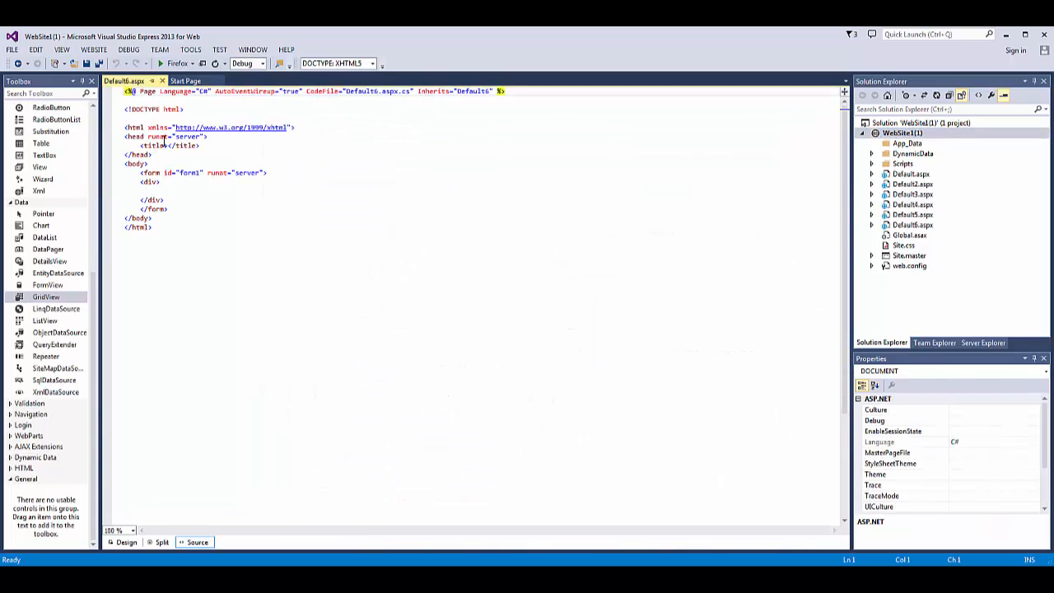
# Set the page title to 'Movie Edit' in the <title> tag
pyautogui.click(166, 145)
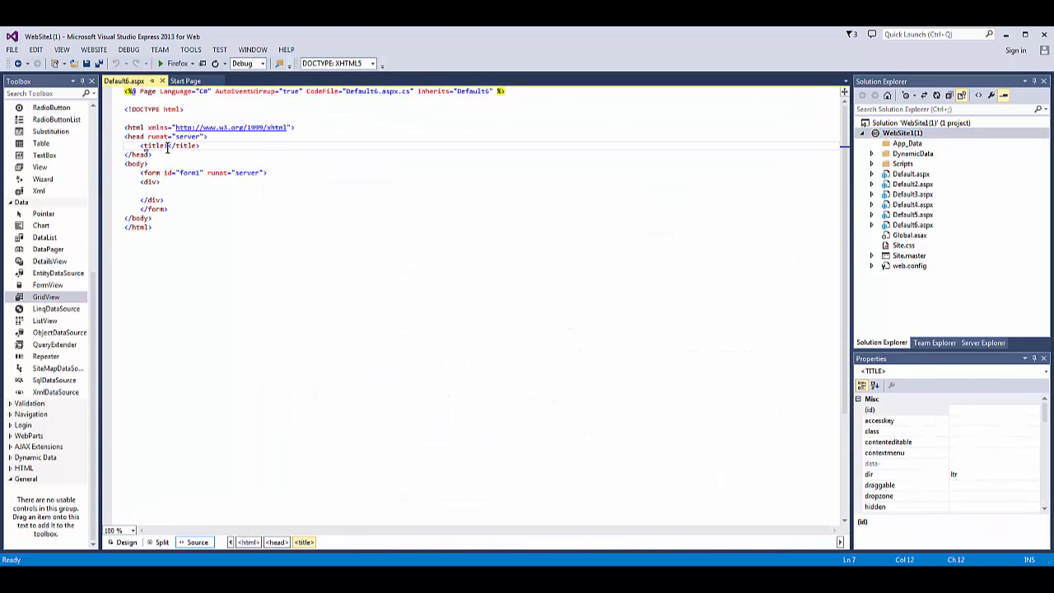
pyautogui.write('movie')
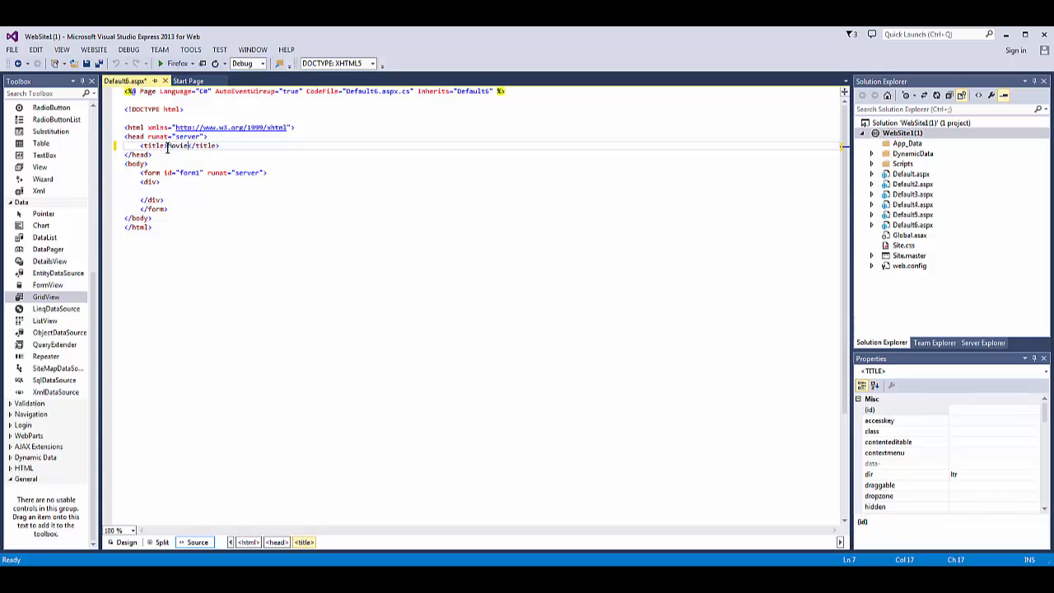
pyautogui.write('Edit')
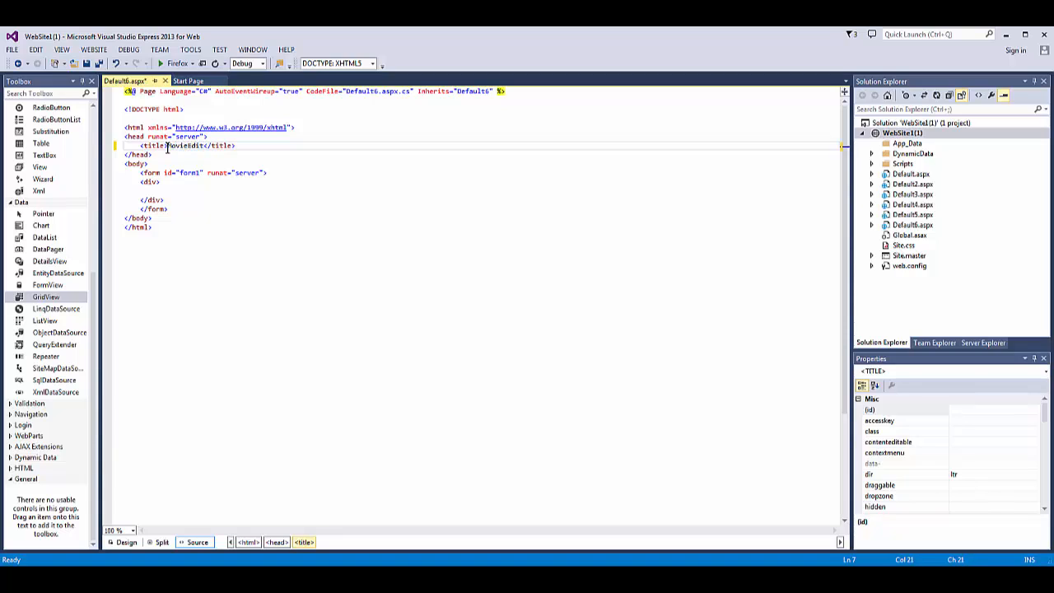
pyautogui.write('" "')
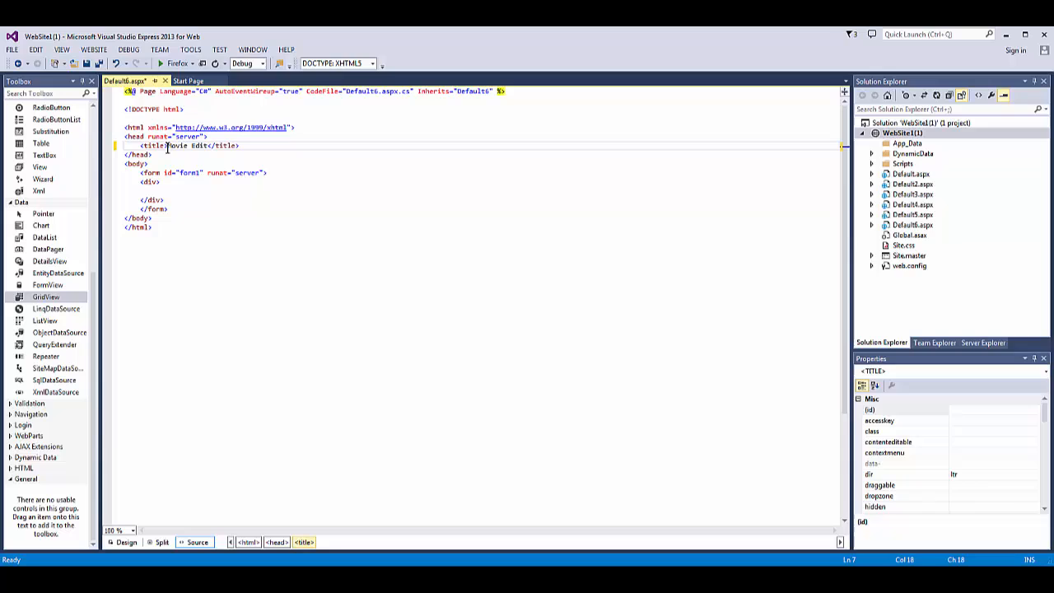
# Add an <h2>Edit Movies</h2> heading followed by two <br /> line breaks inside the div
pyautogui.click(148, 181)
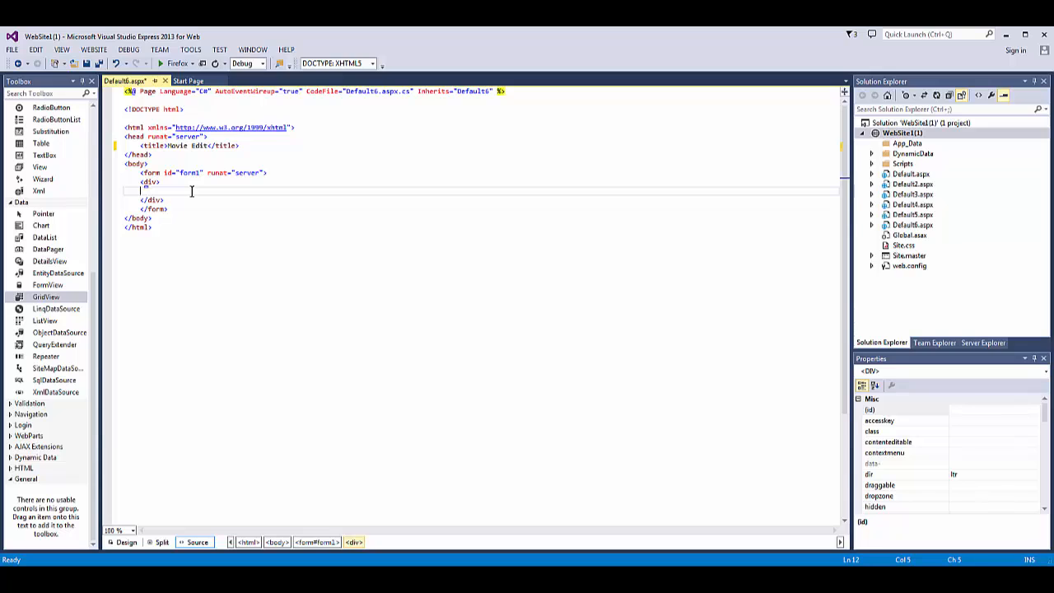
pyautogui.write('<h')
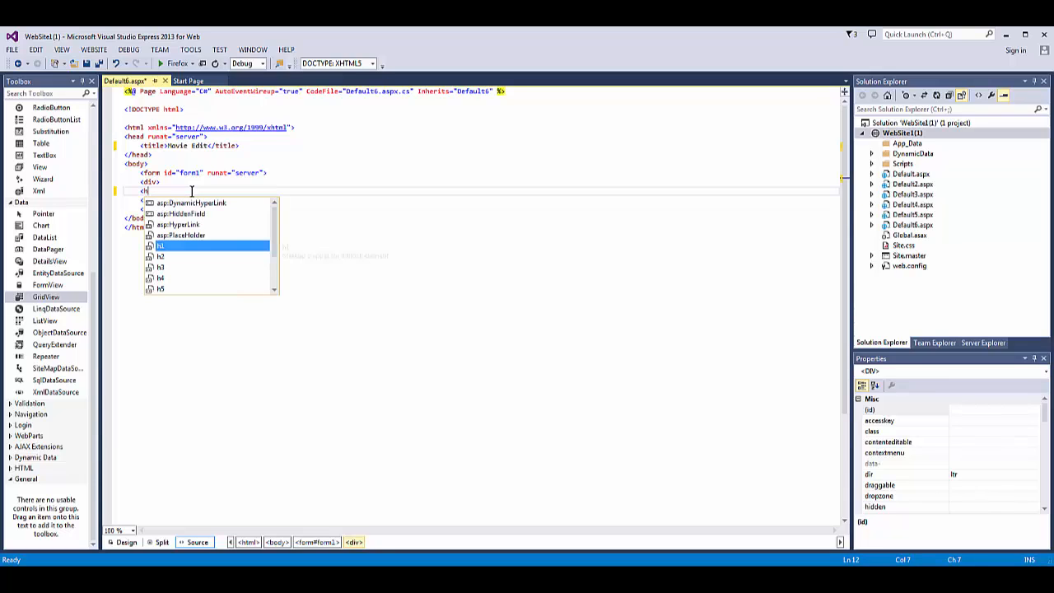
pyautogui.write('2></h2>')
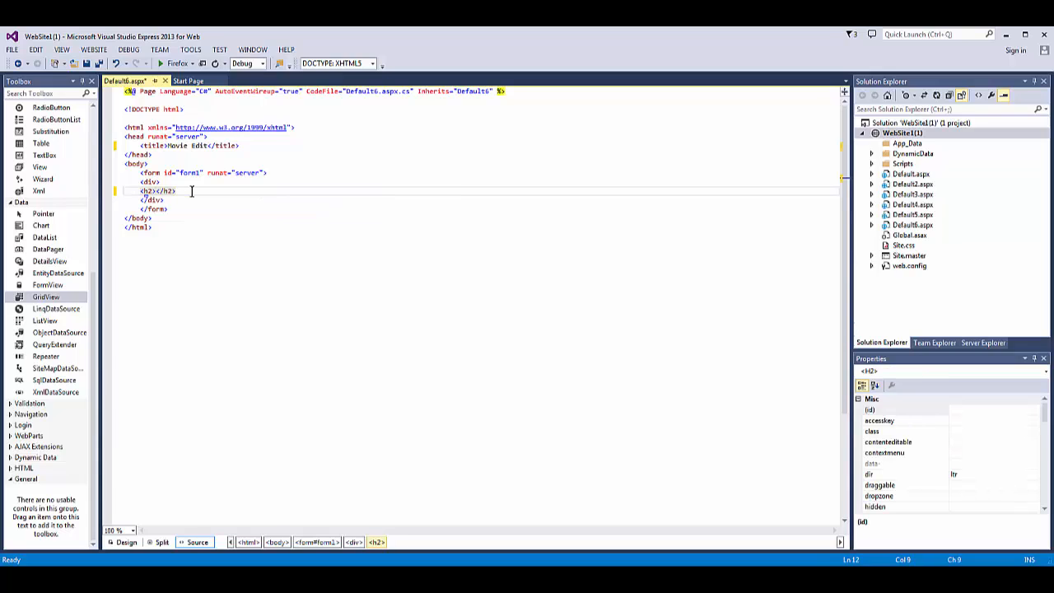
pyautogui.write('Edit Movi')
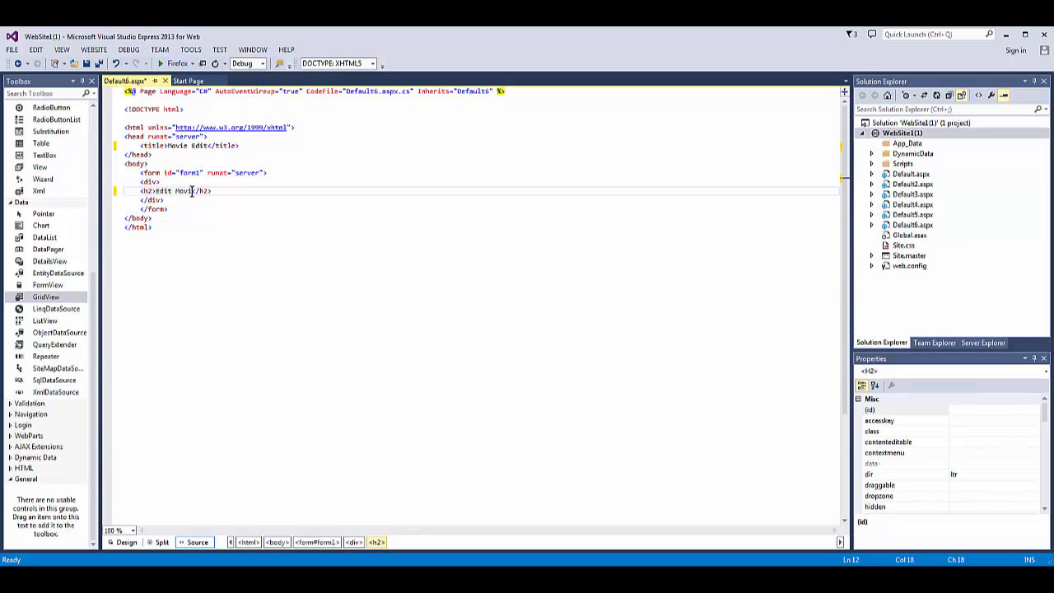
pyautogui.write('s')
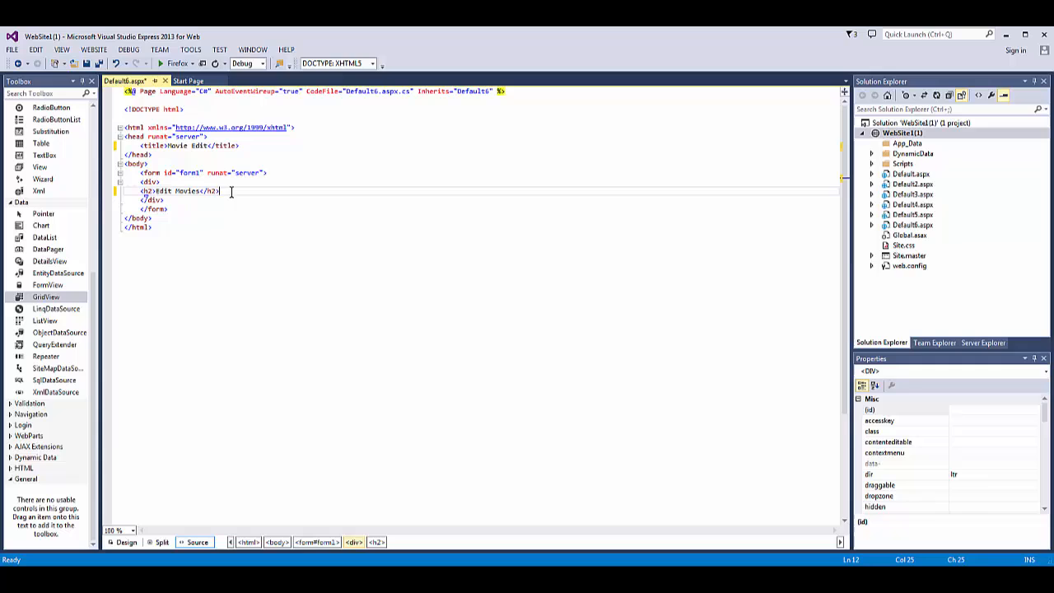
pyautogui.write('<br/>')
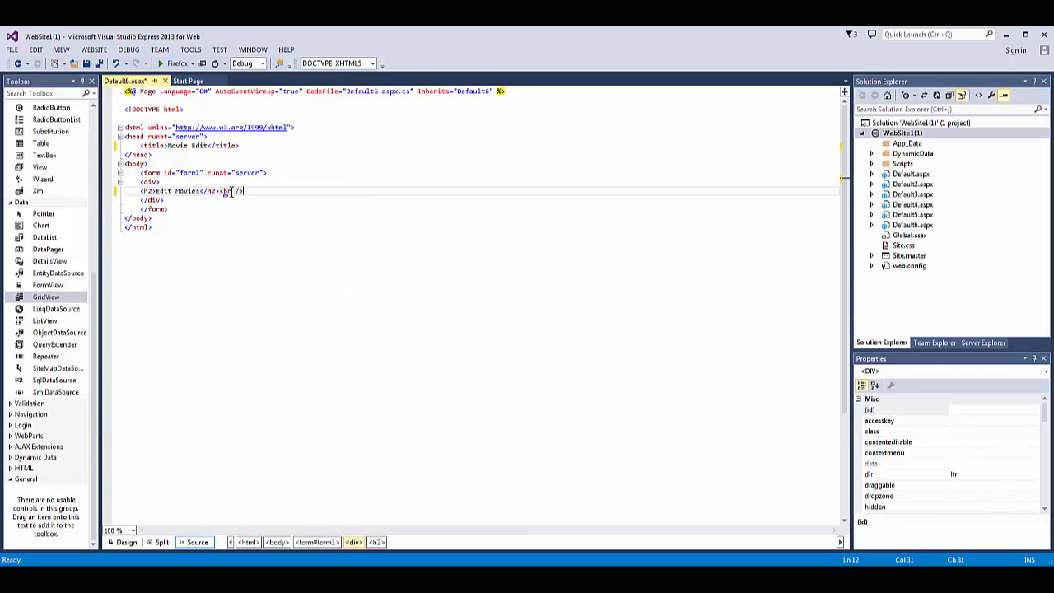
pyautogui.write('<br />')
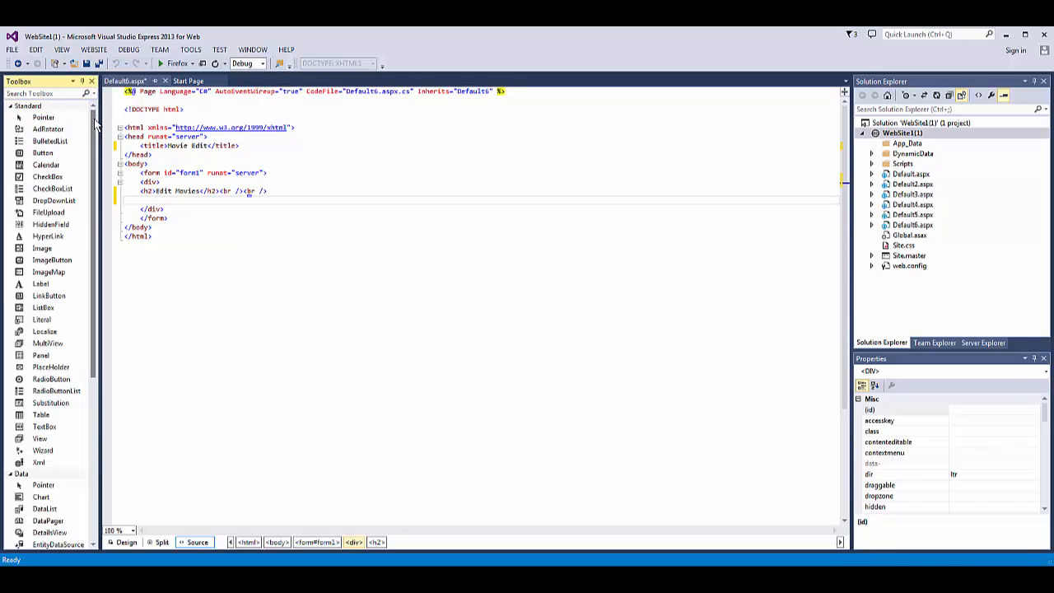
# Switch to Split view and bring up the DropDownList's smart-tag tasks
pyautogui.click(48, 202)
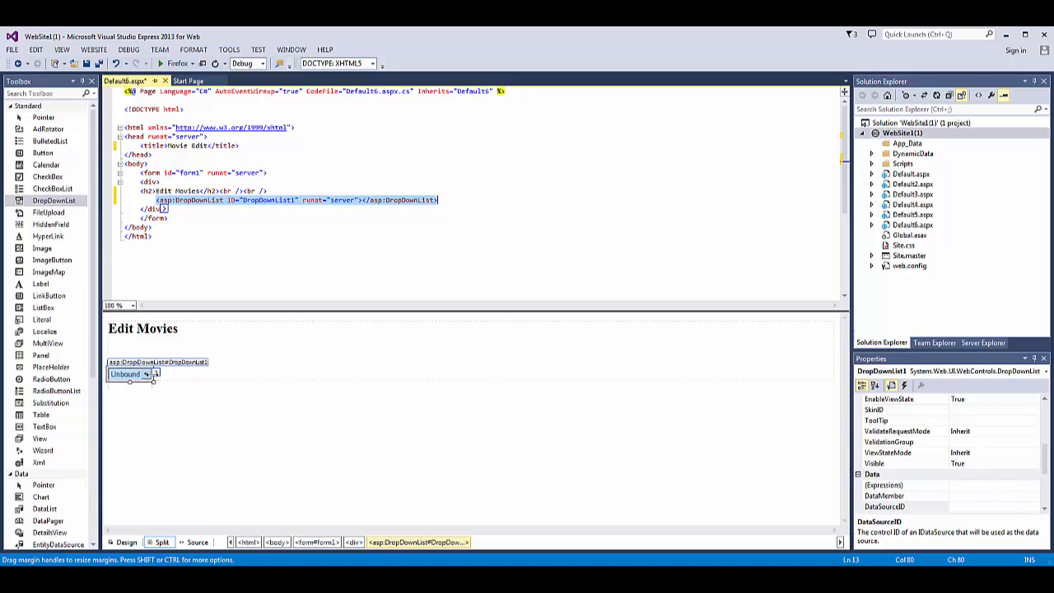
pyautogui.click(146, 375)
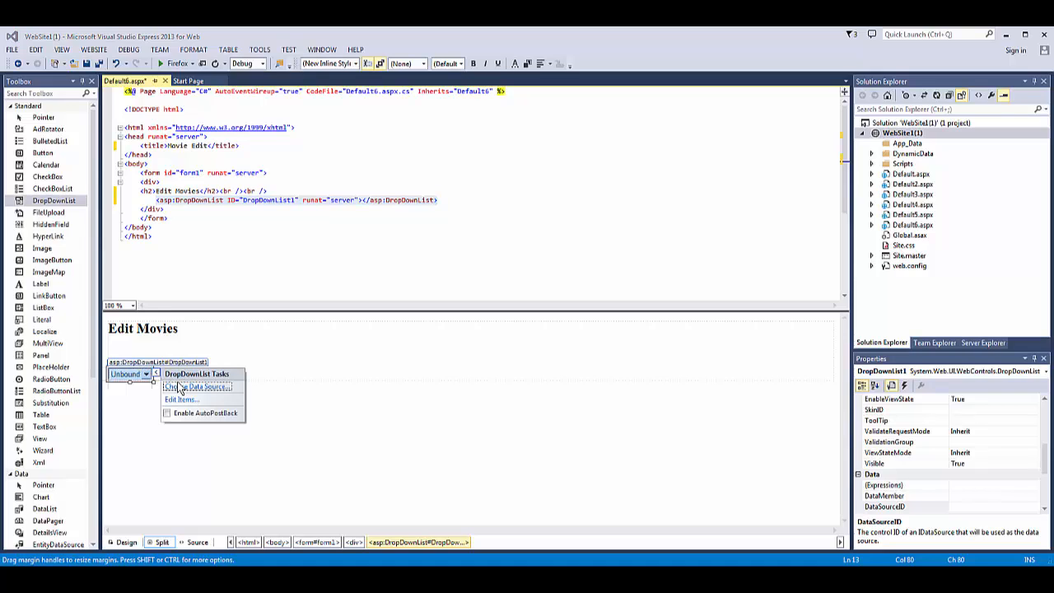
# Create a new SQL database data source for the list using MoviesConnectionString
pyautogui.click(197, 385)
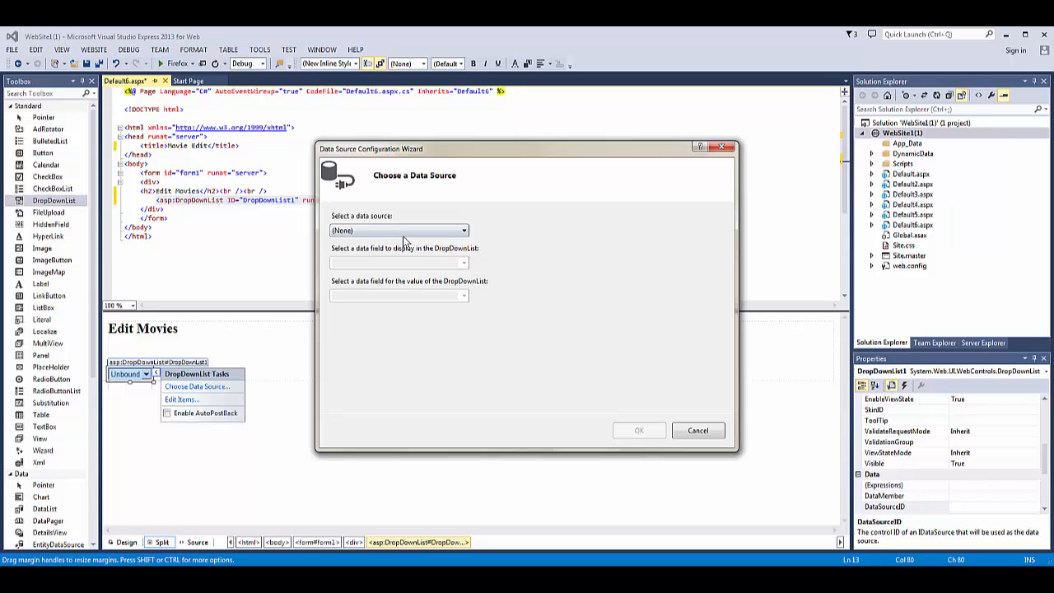
pyautogui.click(399, 230)
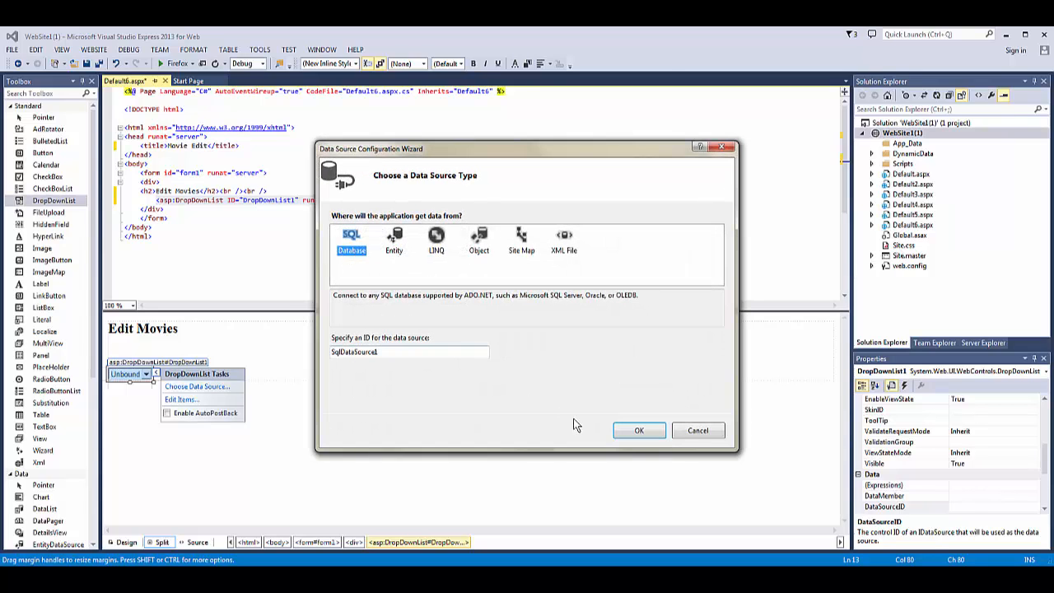
pyautogui.click(639, 430)
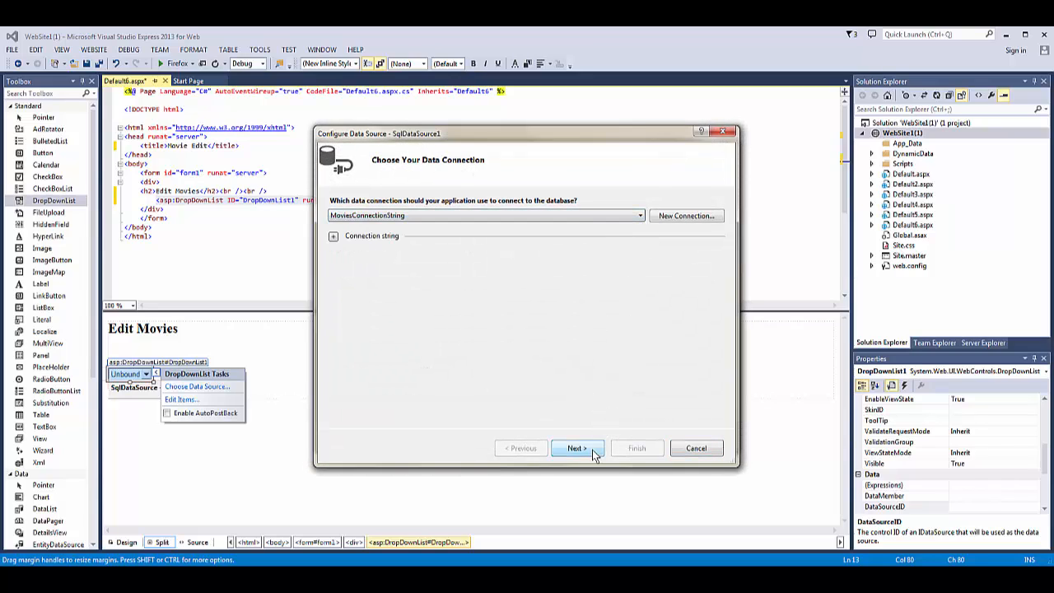
pyautogui.click(576, 448)
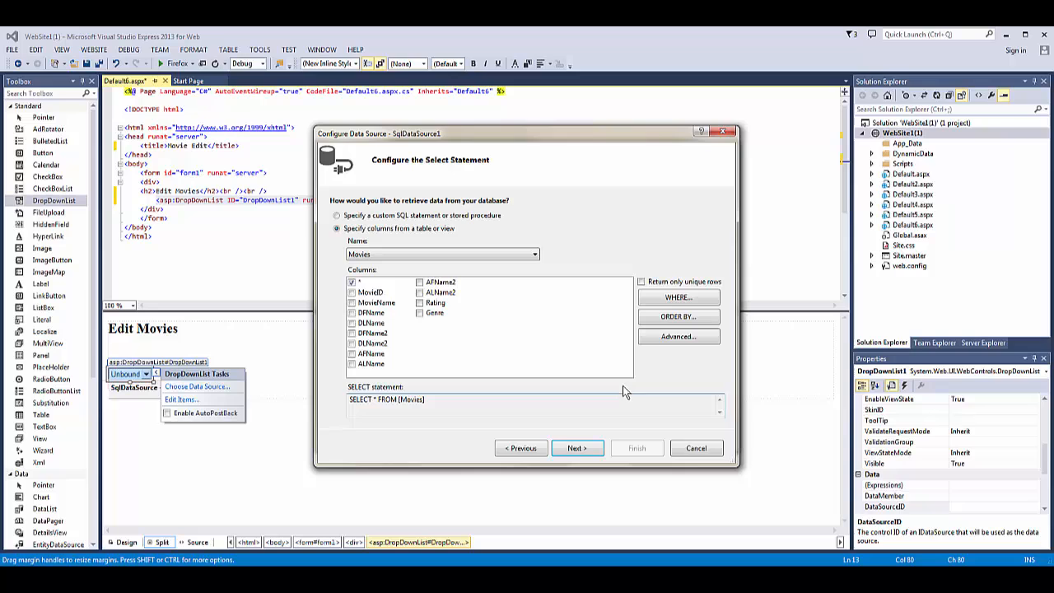
# Order the Movies query by MovieName, test it, finish and bind DropDownList1 to SqlDataSource1
pyautogui.click(679, 316)
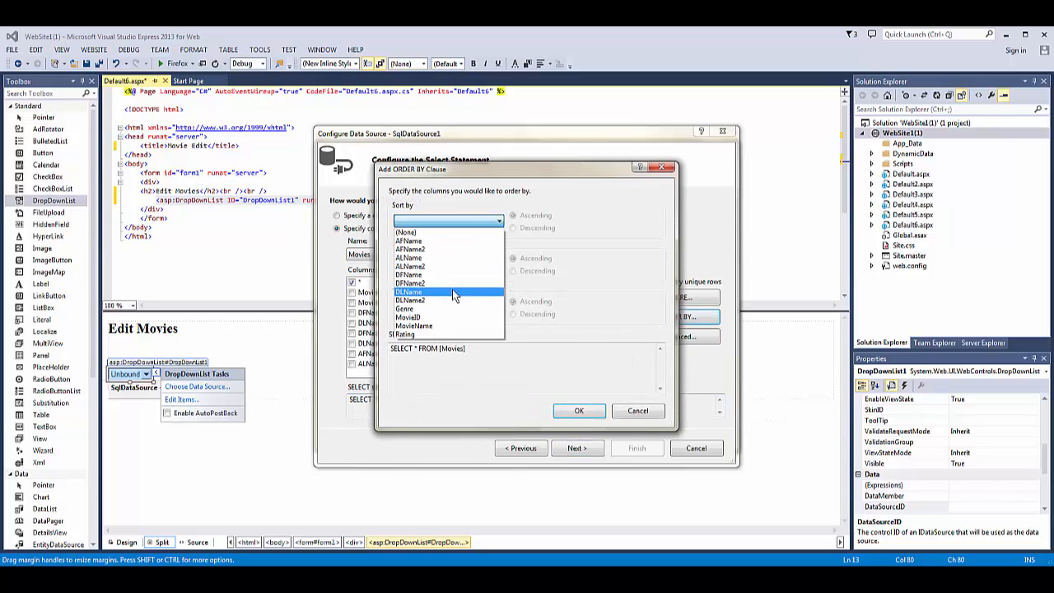
pyautogui.click(415, 326)
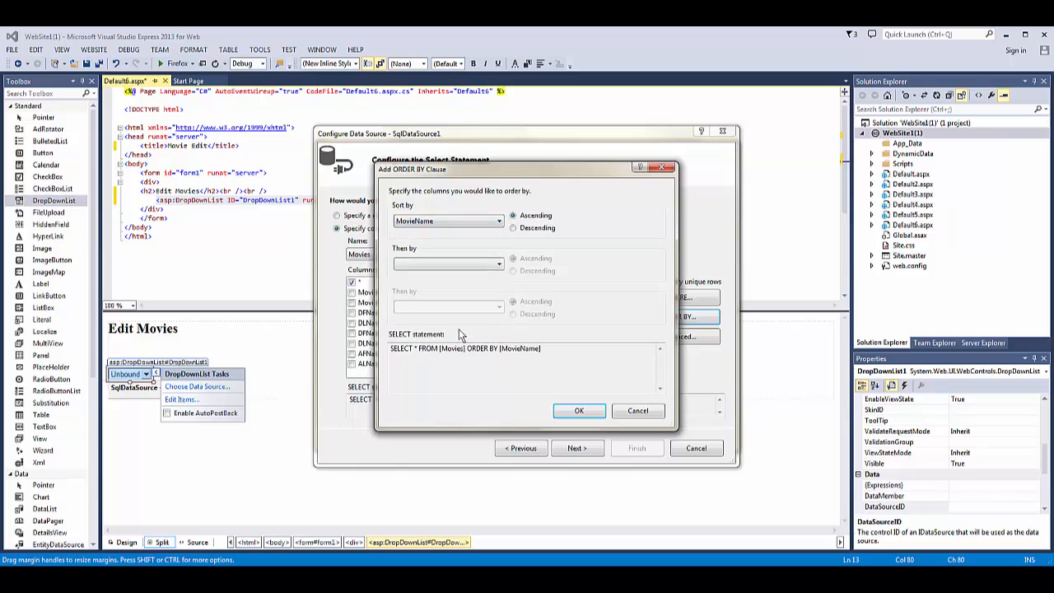
pyautogui.click(579, 412)
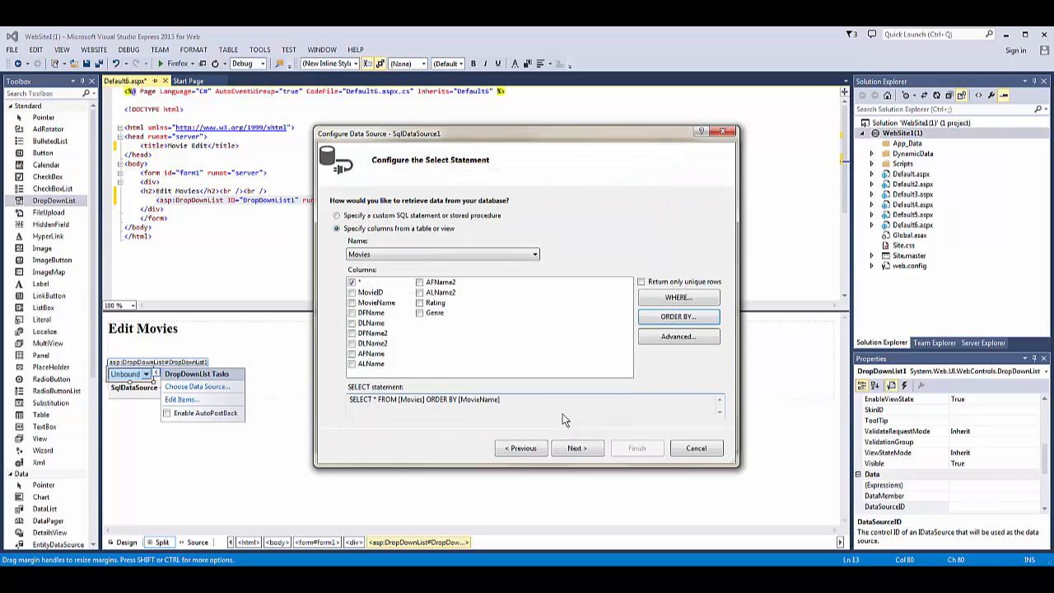
pyautogui.click(576, 447)
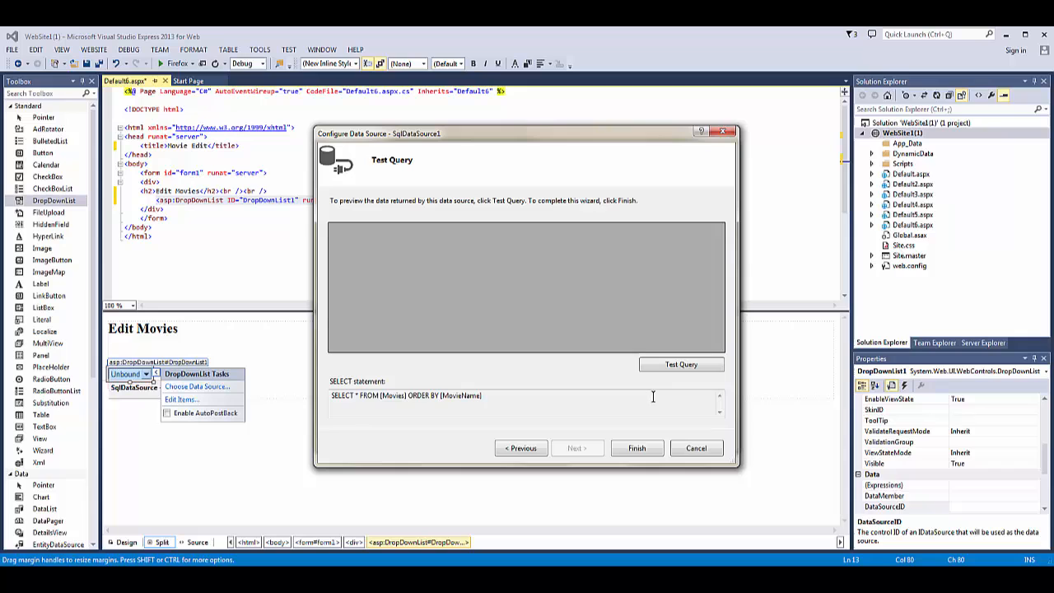
pyautogui.click(681, 363)
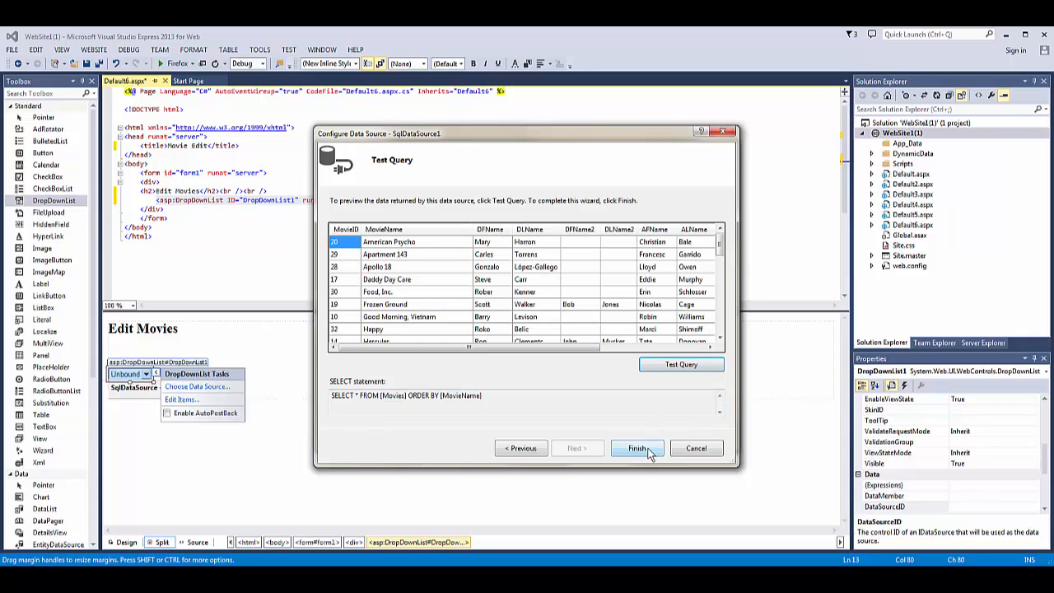
pyautogui.click(635, 448)
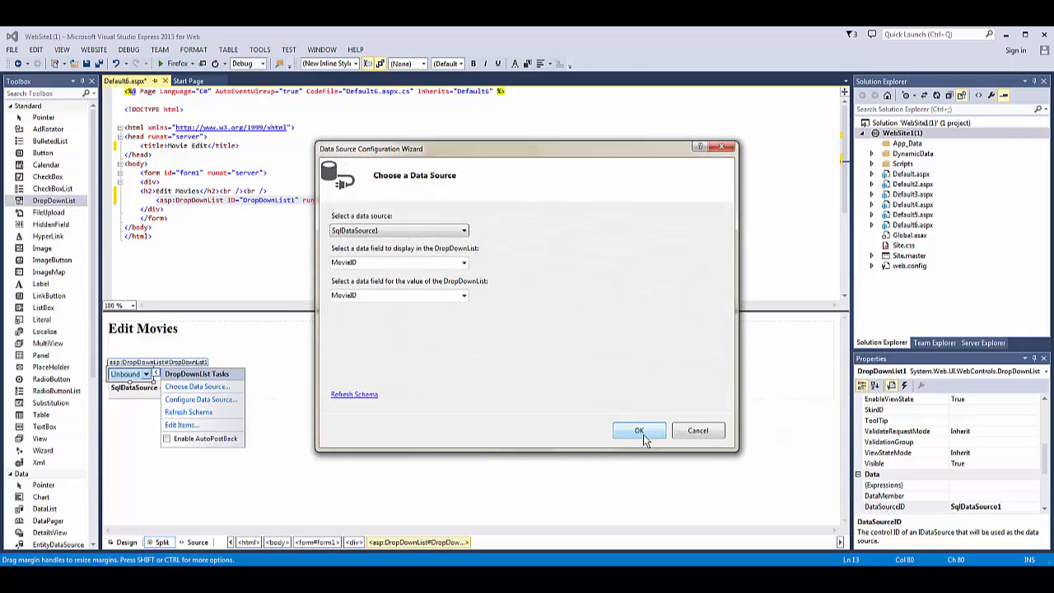
pyautogui.click(639, 429)
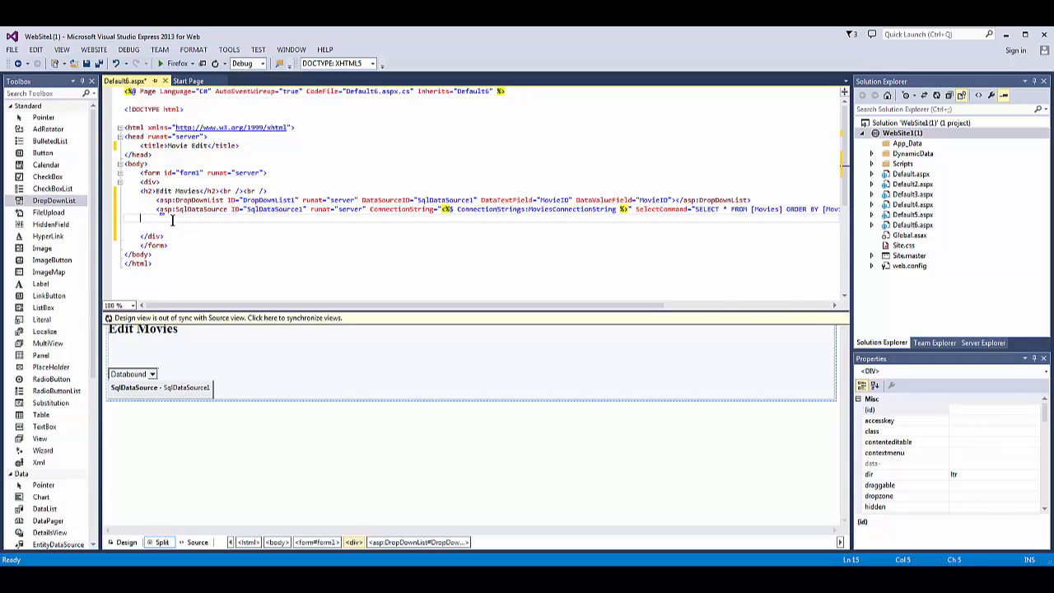
# Add a div with <br /> tags, place GridView1 in it and begin a new data source for the grid
pyautogui.write('<br />')
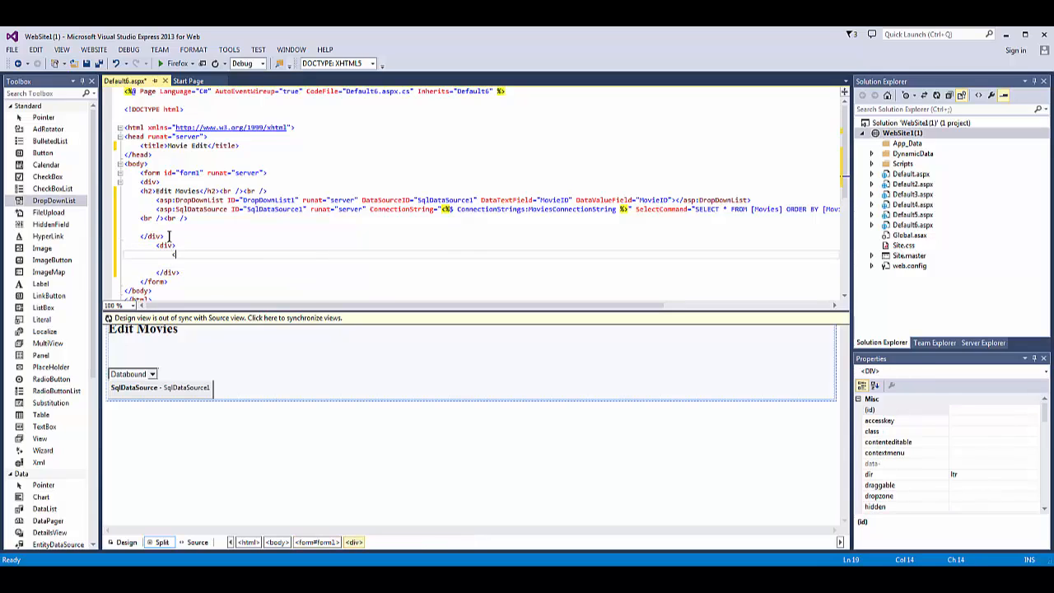
pyautogui.write('<br />')
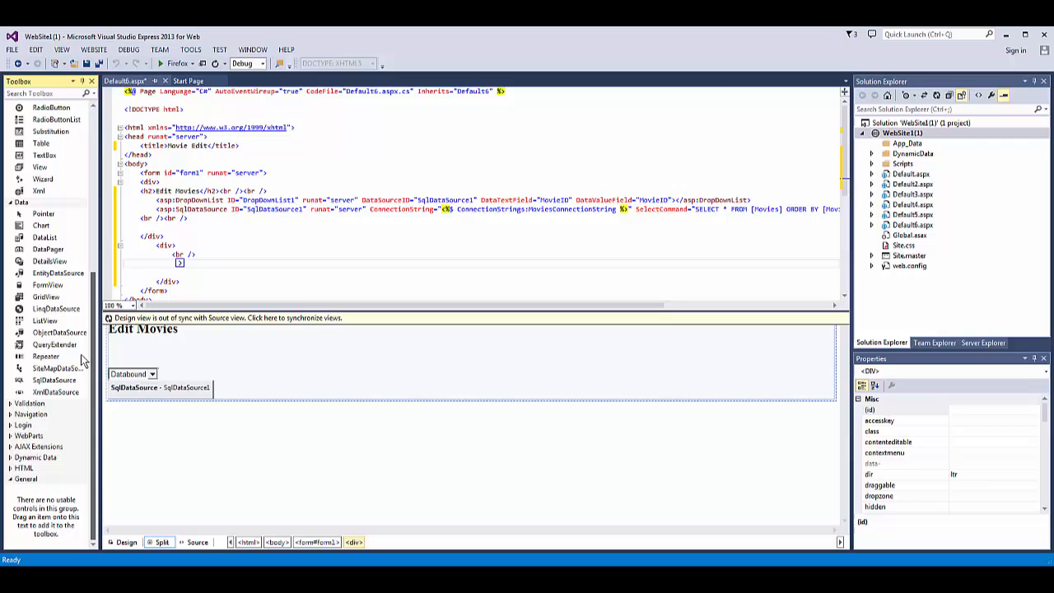
pyautogui.moveTo(63, 296)
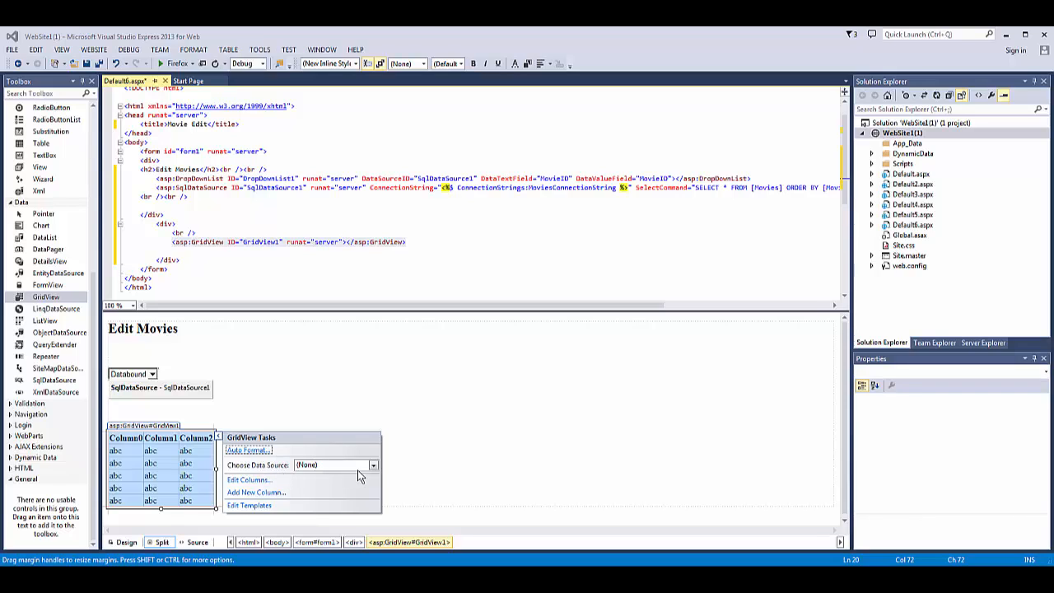
pyautogui.click(372, 464)
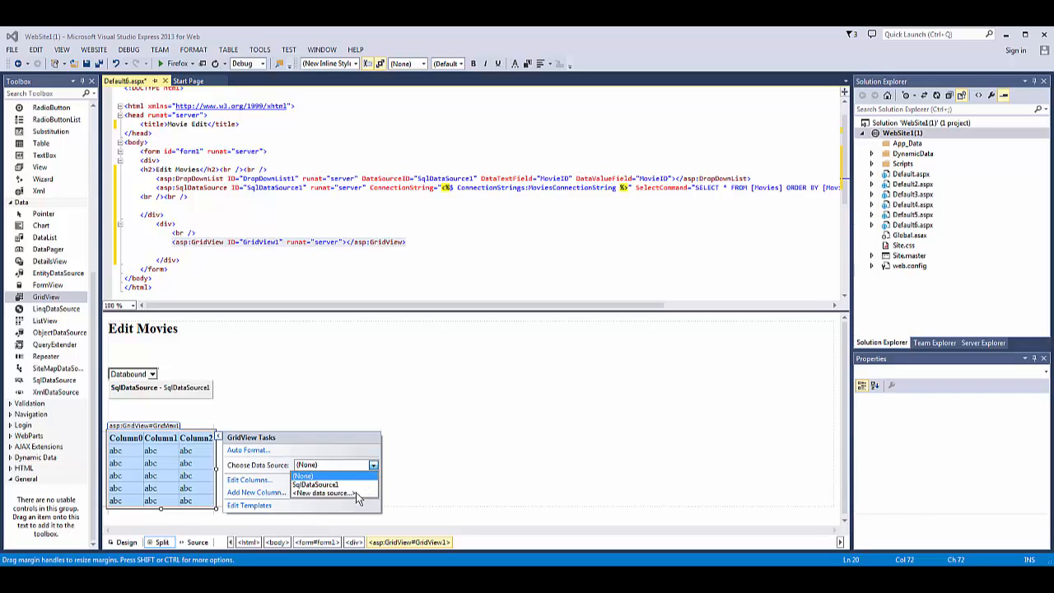
pyautogui.click(345, 494)
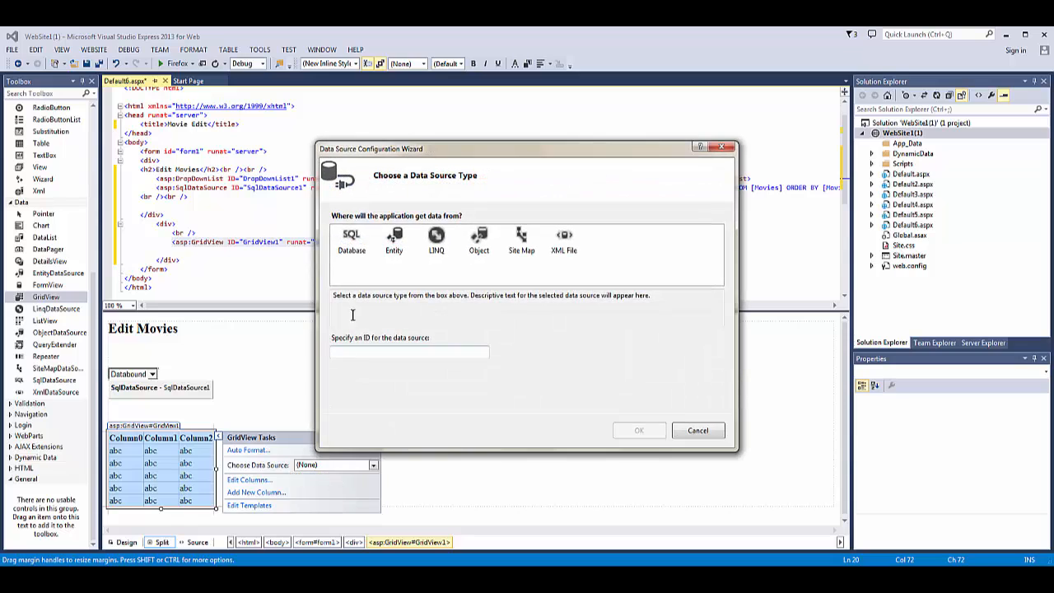
pyautogui.click(351, 238)
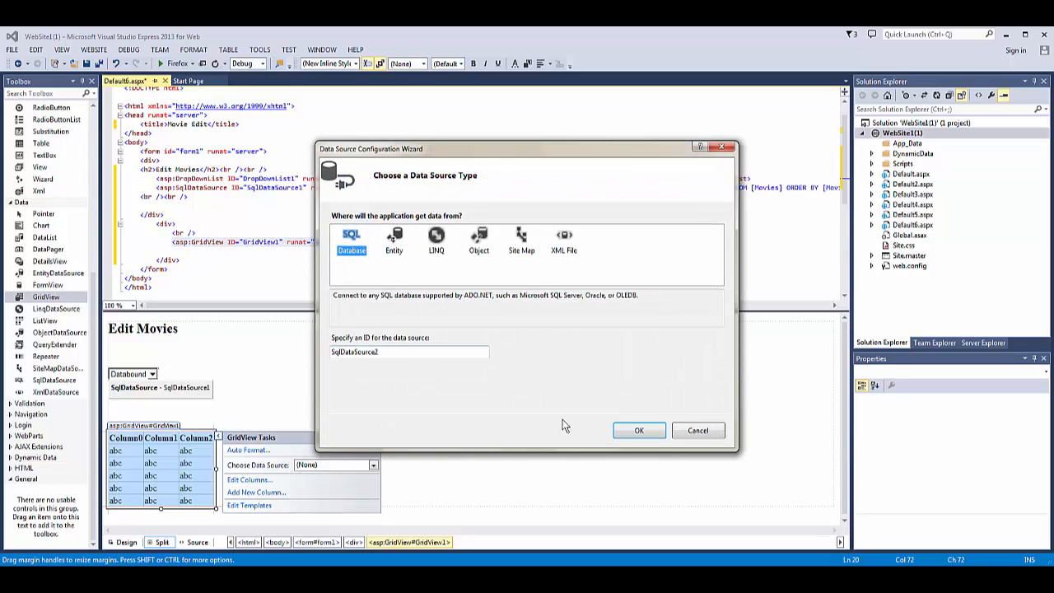
pyautogui.moveTo(389, 371)
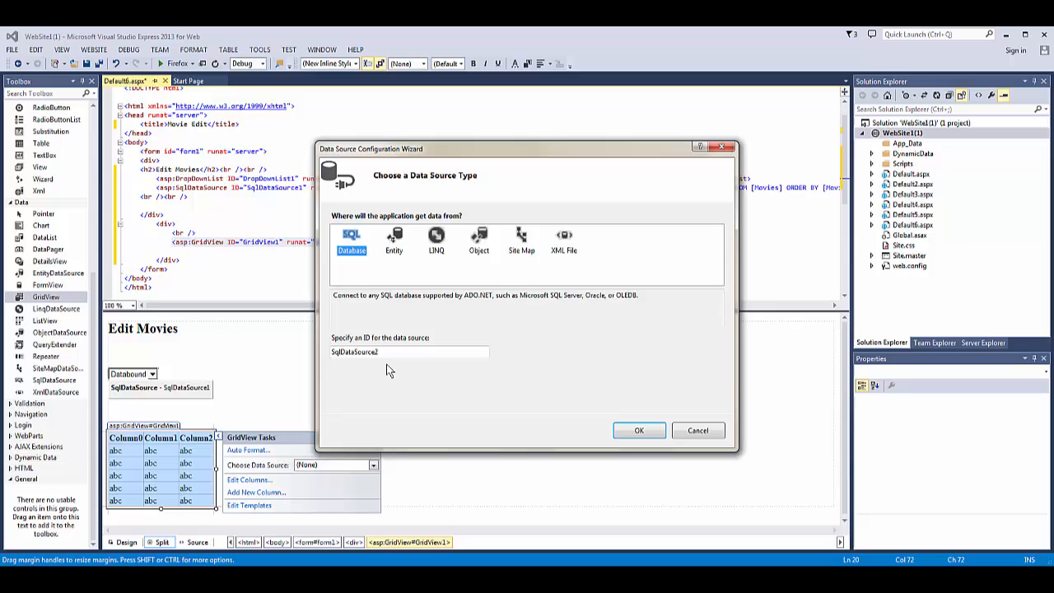
pyautogui.click(639, 430)
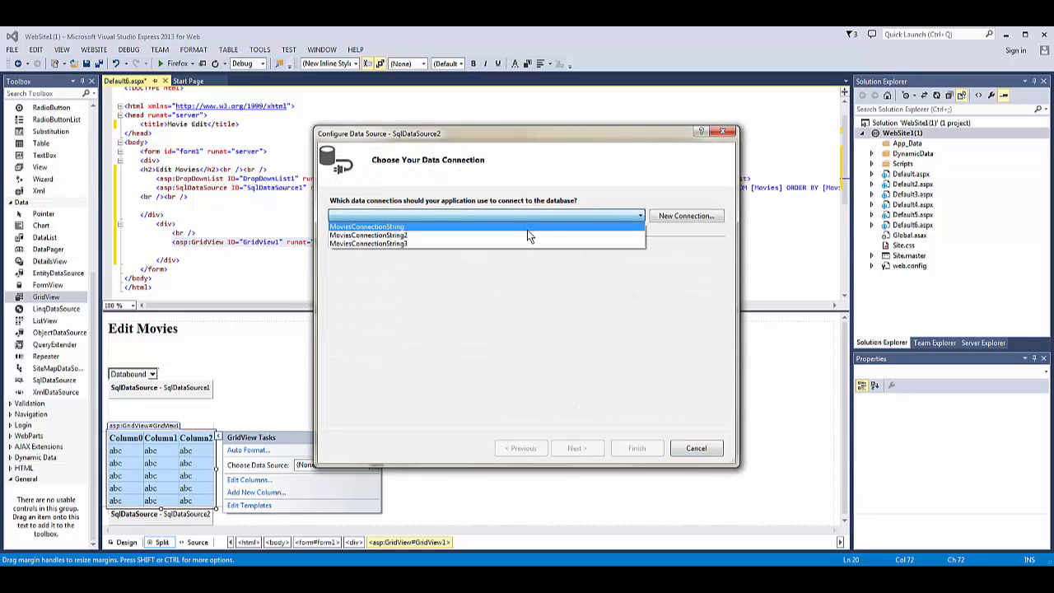
pyautogui.click(576, 448)
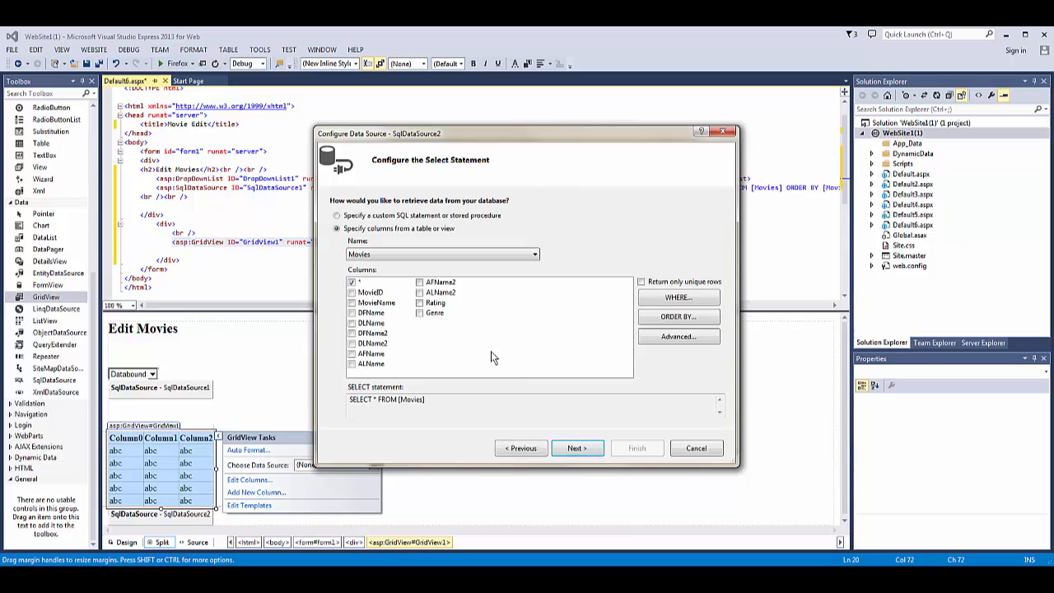
pyautogui.click(678, 297)
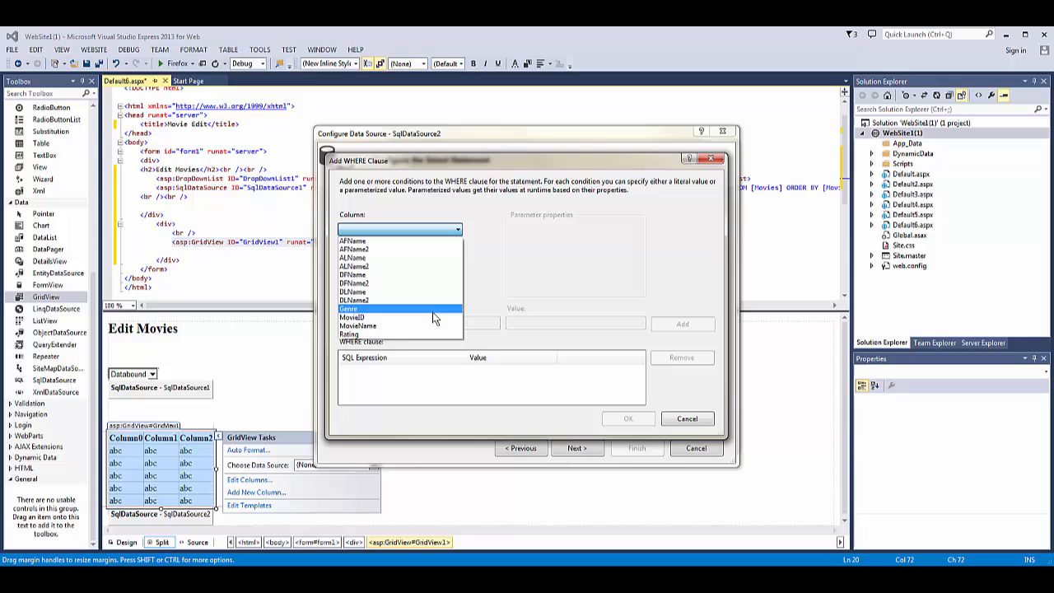
pyautogui.click(359, 326)
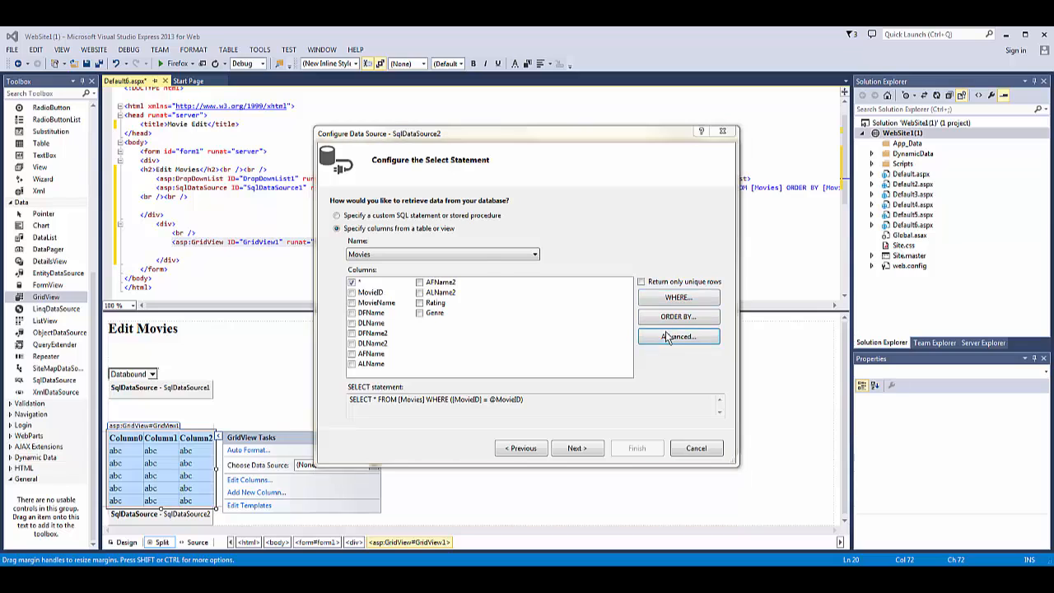
# Sort the SqlDataSource2 query by MovieName ascending
pyautogui.click(678, 336)
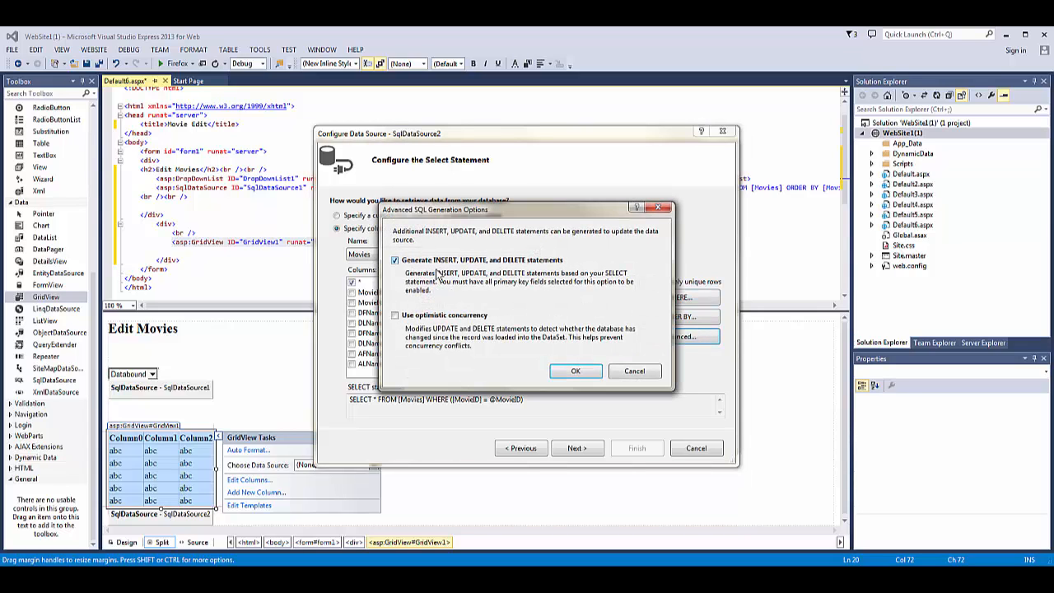
pyautogui.click(576, 370)
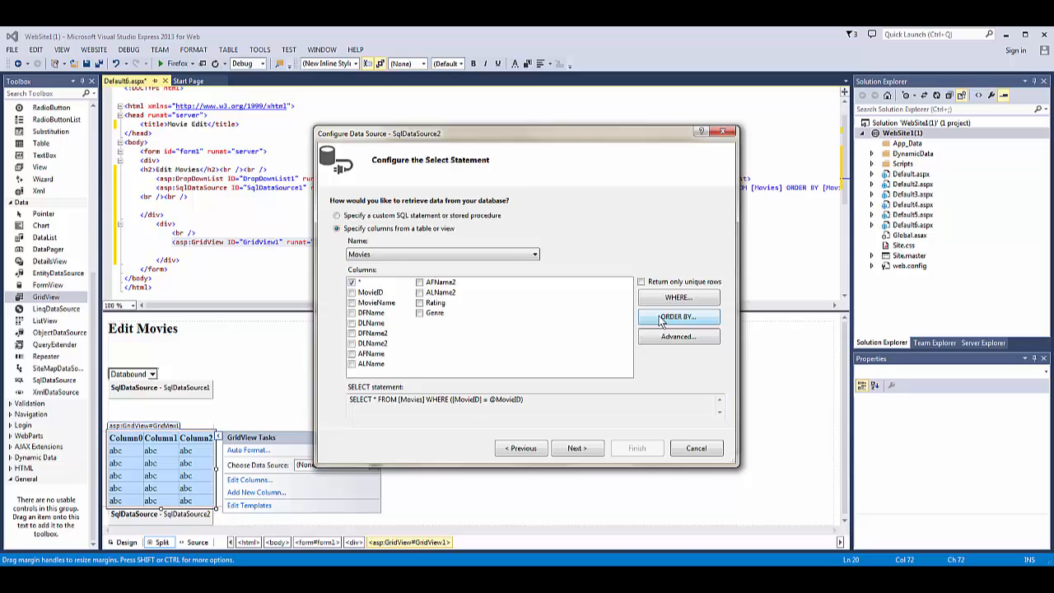
pyautogui.click(678, 316)
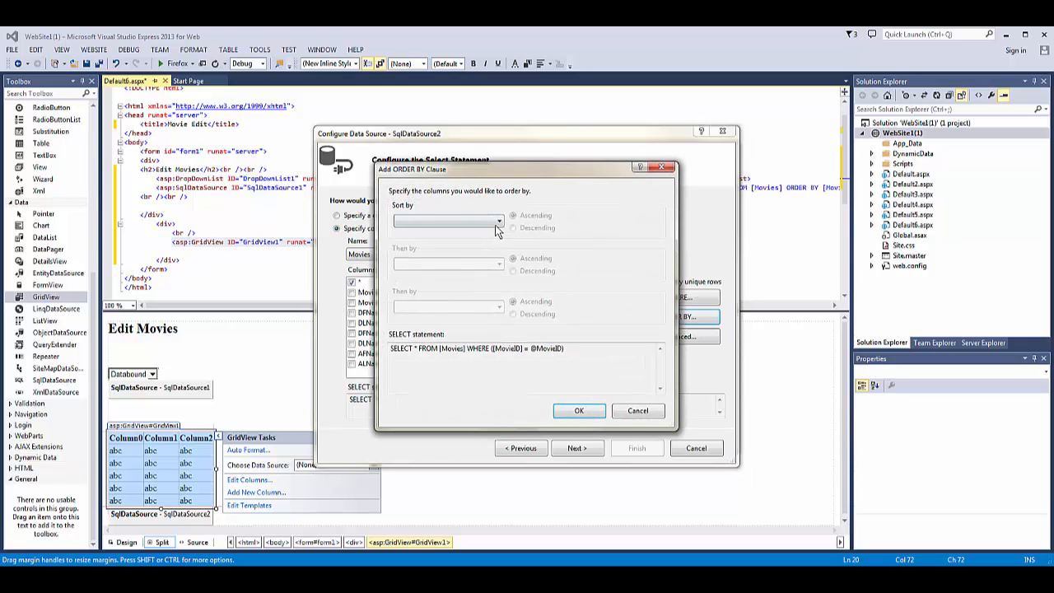
pyautogui.click(497, 221)
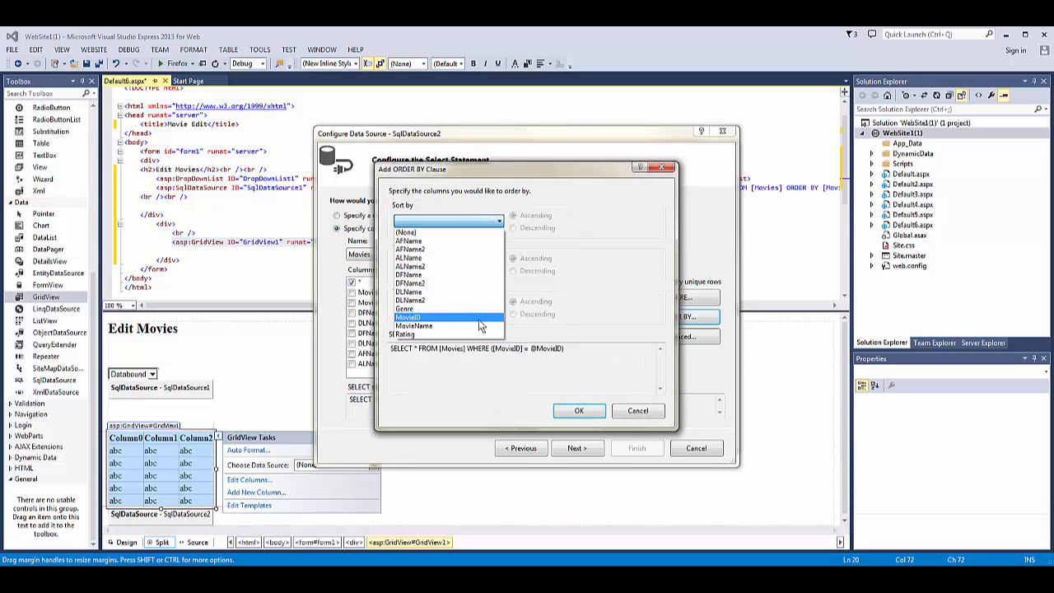
pyautogui.click(415, 325)
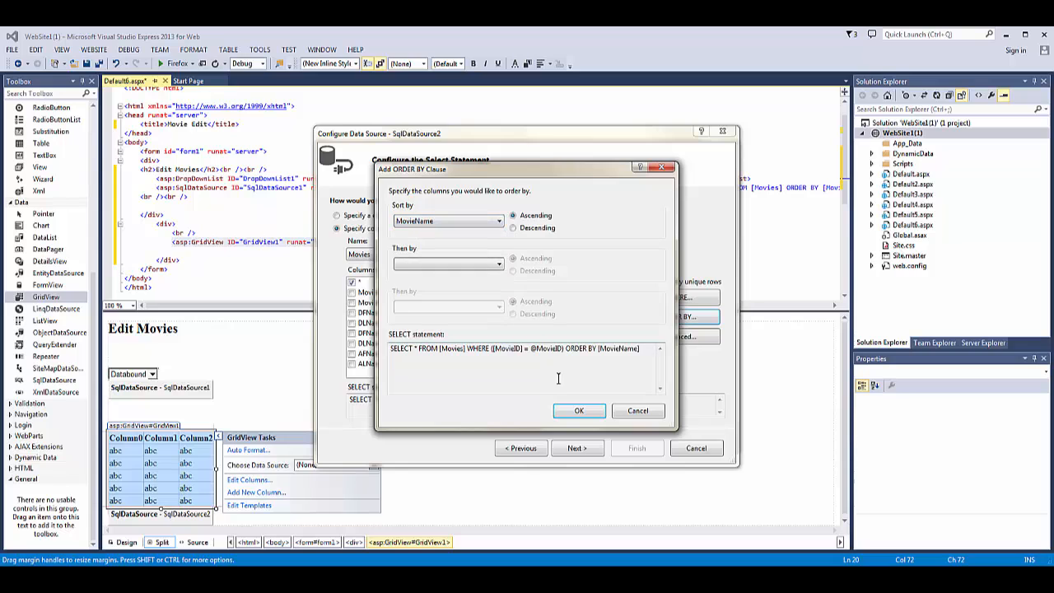
pyautogui.click(579, 410)
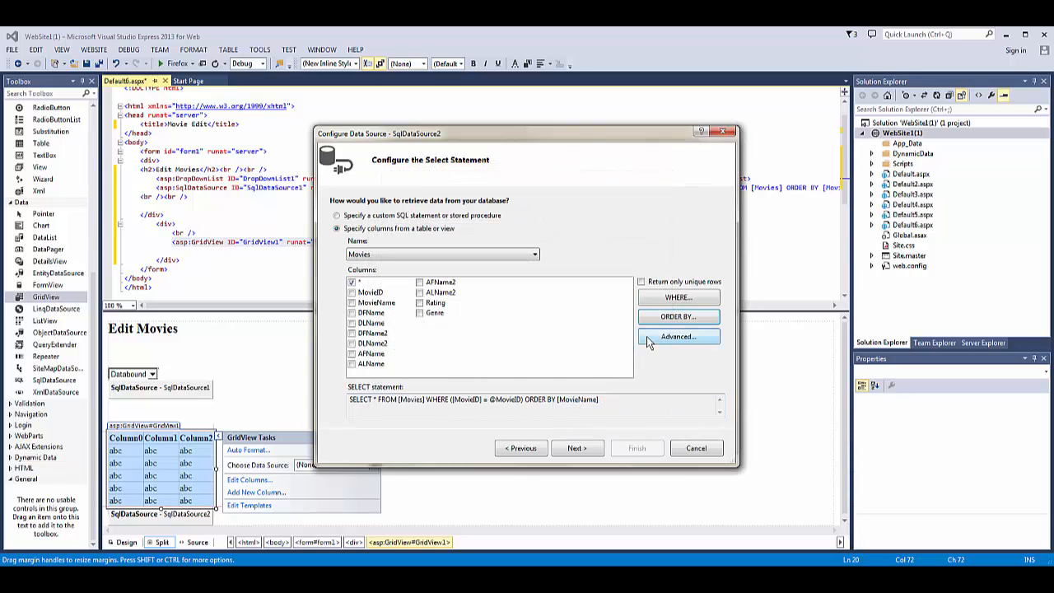
# Have INSERT, UPDATE and DELETE statements generated in the Advanced options
pyautogui.click(678, 336)
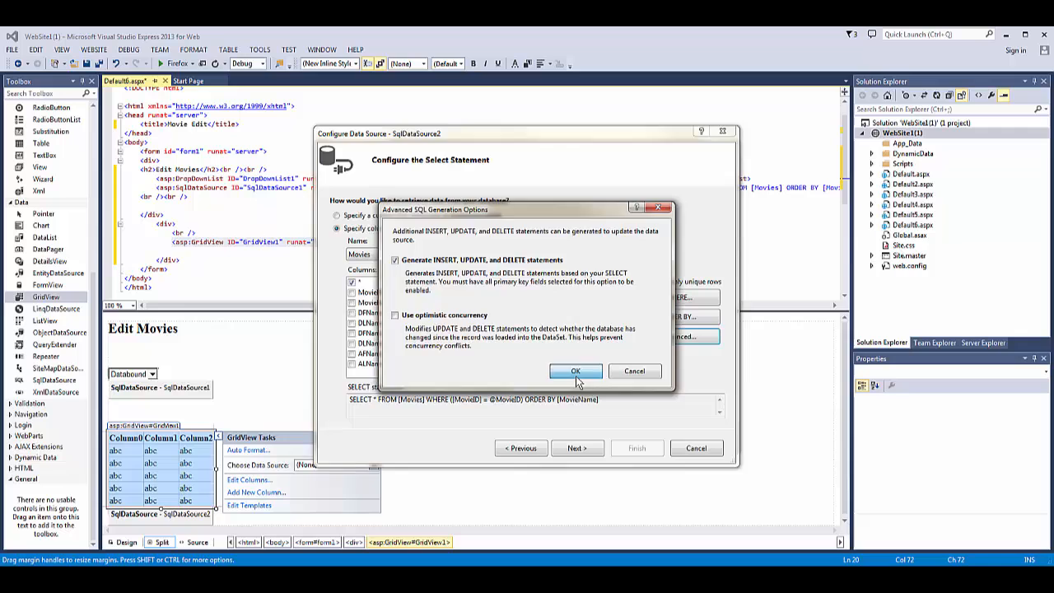
pyautogui.click(576, 371)
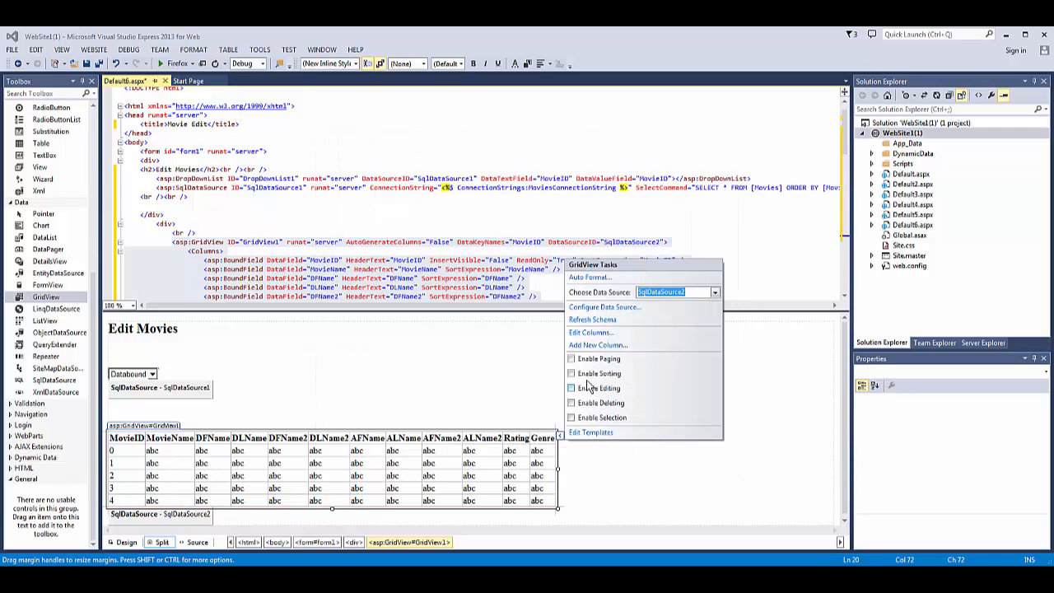
# Enable paging, sorting, deleting and selection on GridView1 in GridView Tasks
pyautogui.click(571, 359)
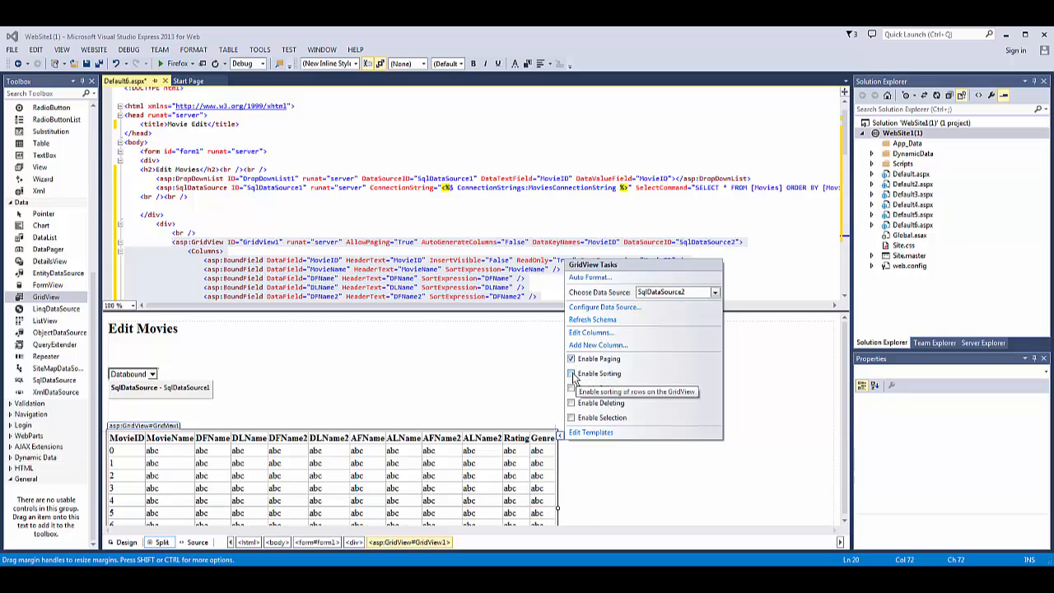
pyautogui.click(571, 374)
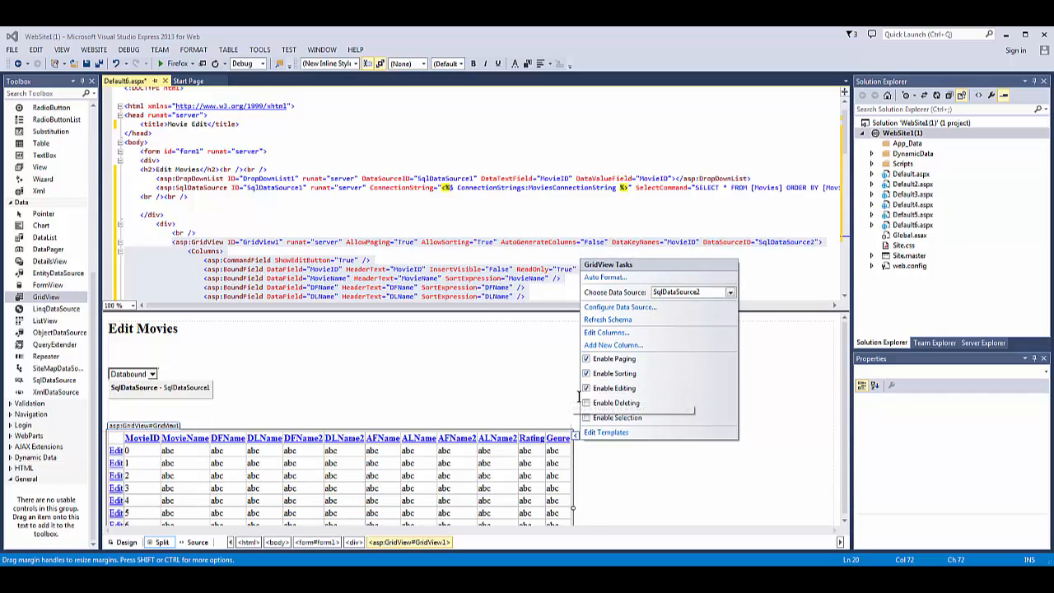
pyautogui.click(586, 401)
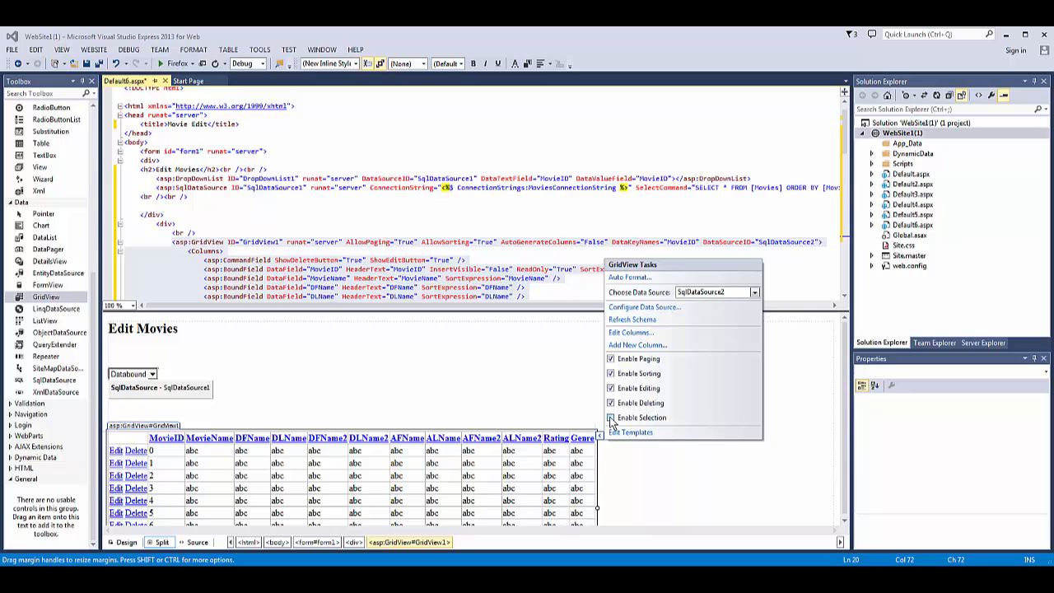
pyautogui.click(609, 418)
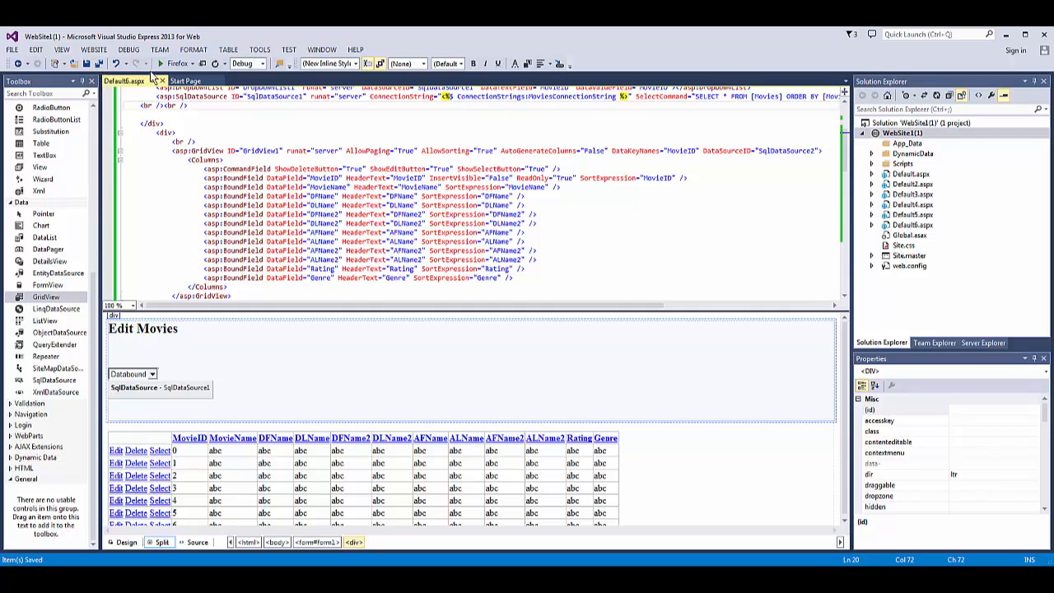
pyautogui.moveTo(189, 64)
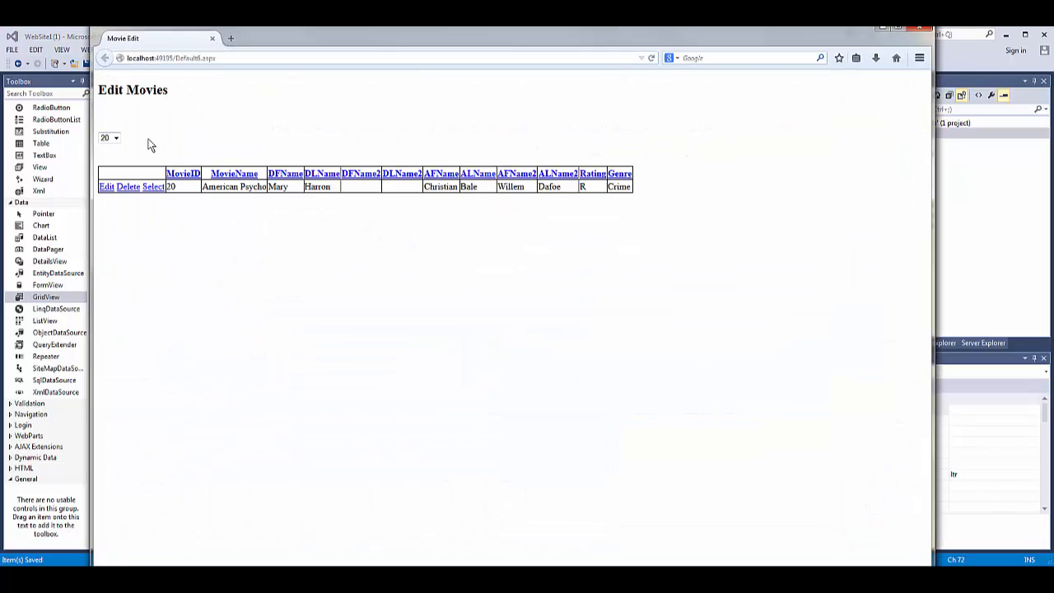
# Choose movie 28 in the dropdown, put its row in edit mode and type 'Jo' into a field
pyautogui.click(115, 139)
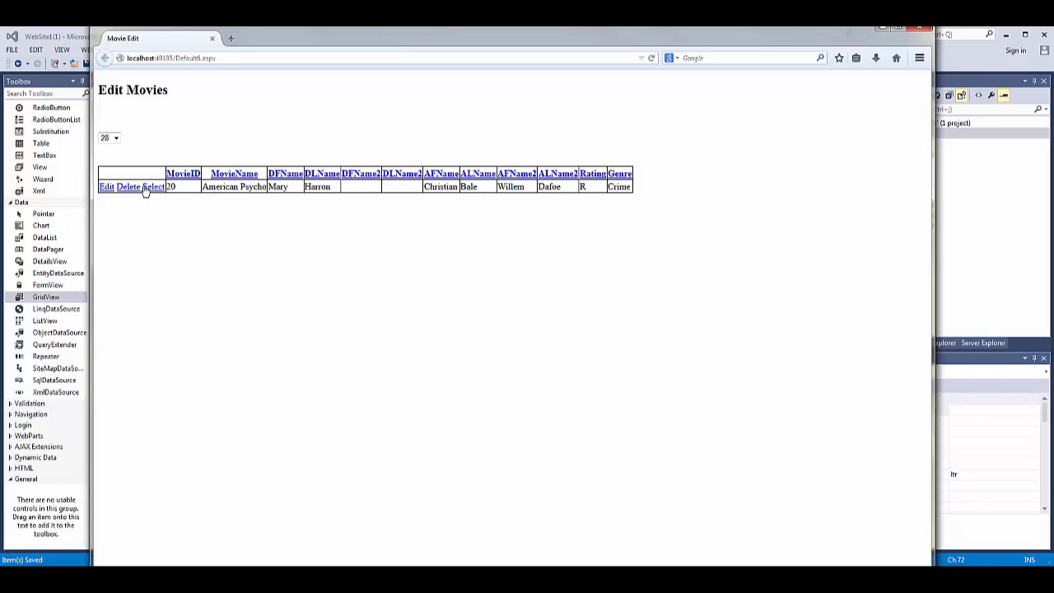
pyautogui.moveTo(212, 186)
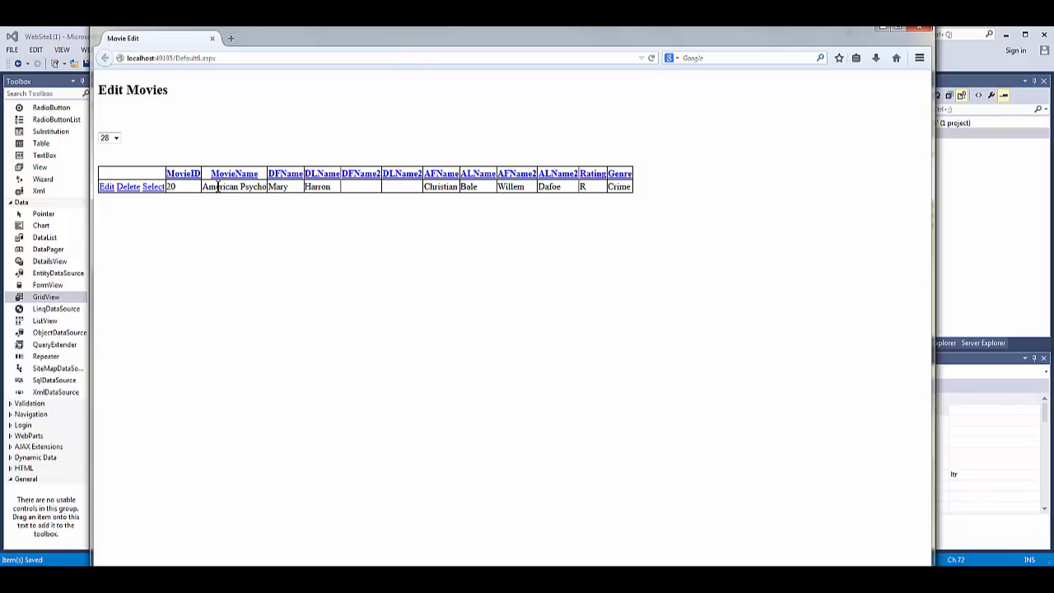
pyautogui.click(106, 194)
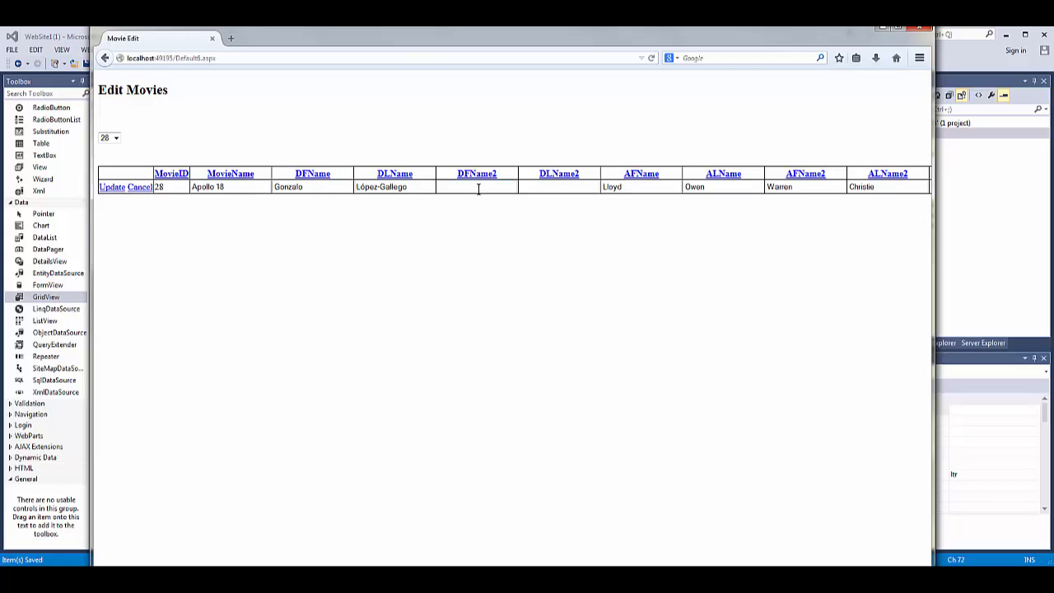
pyautogui.write('Jo')
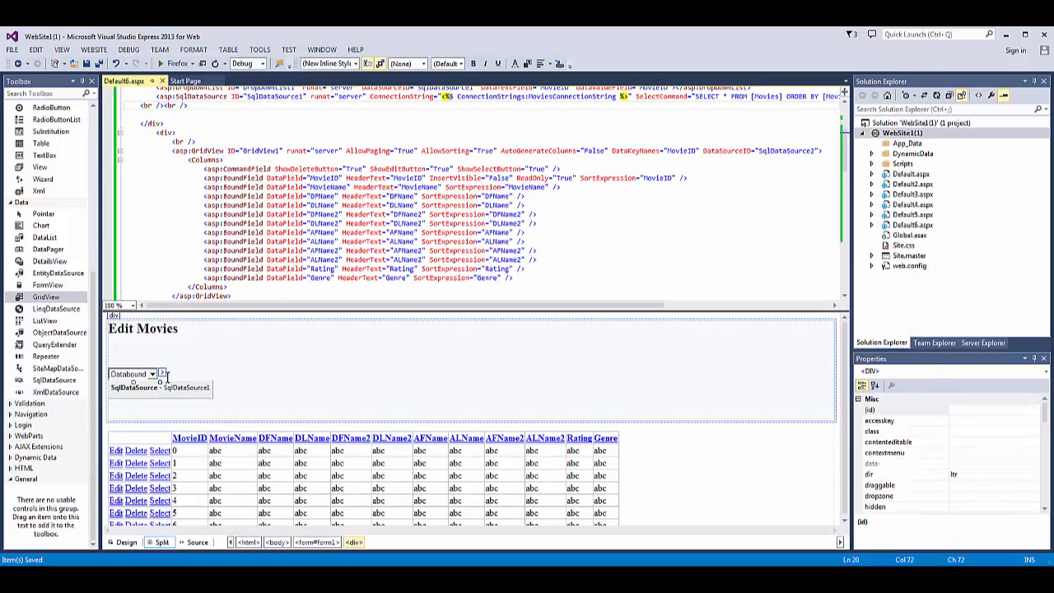
# Set the dropdown's display field to MovieName and value field to MovieID via Choose Data Source
pyautogui.click(164, 374)
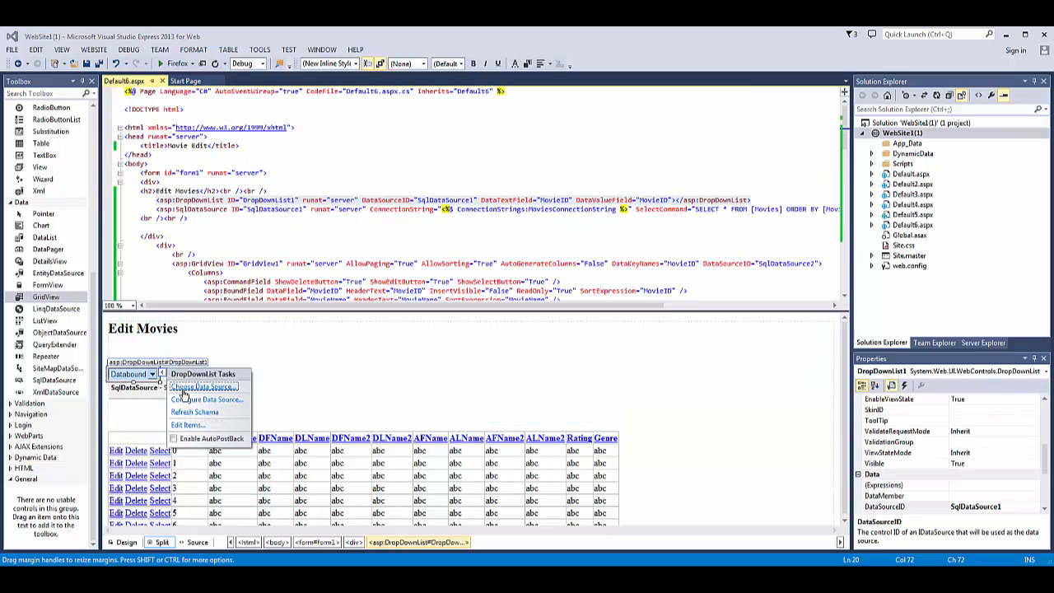
pyautogui.click(204, 387)
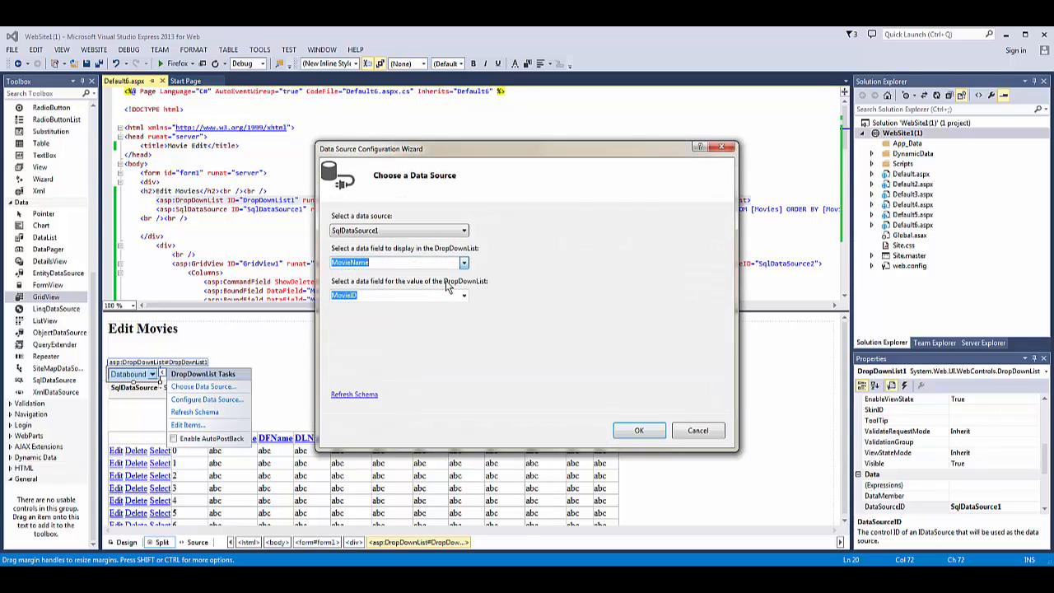
pyautogui.moveTo(639, 430)
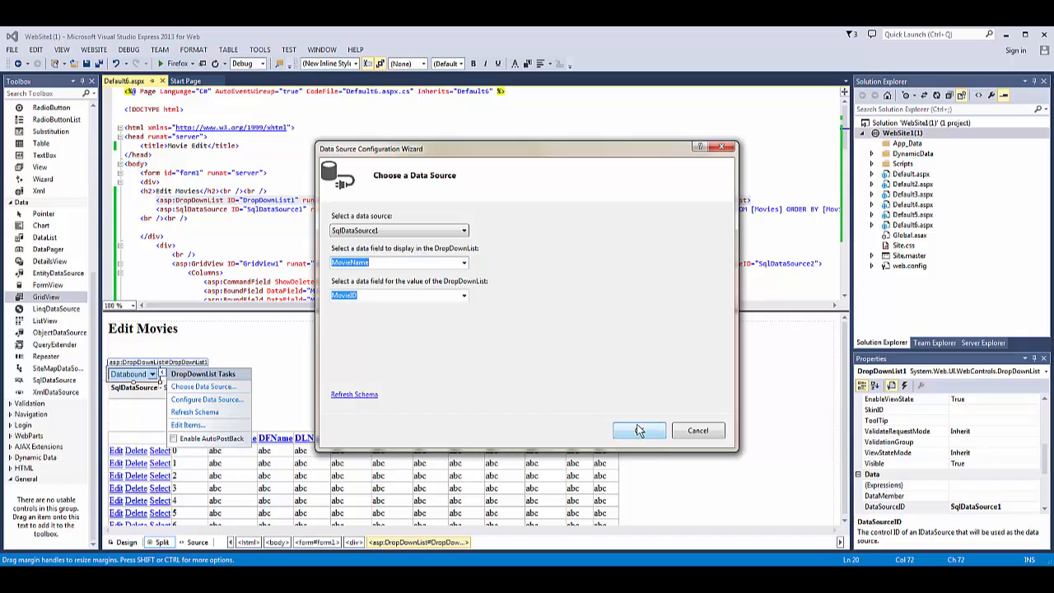
pyautogui.click(639, 430)
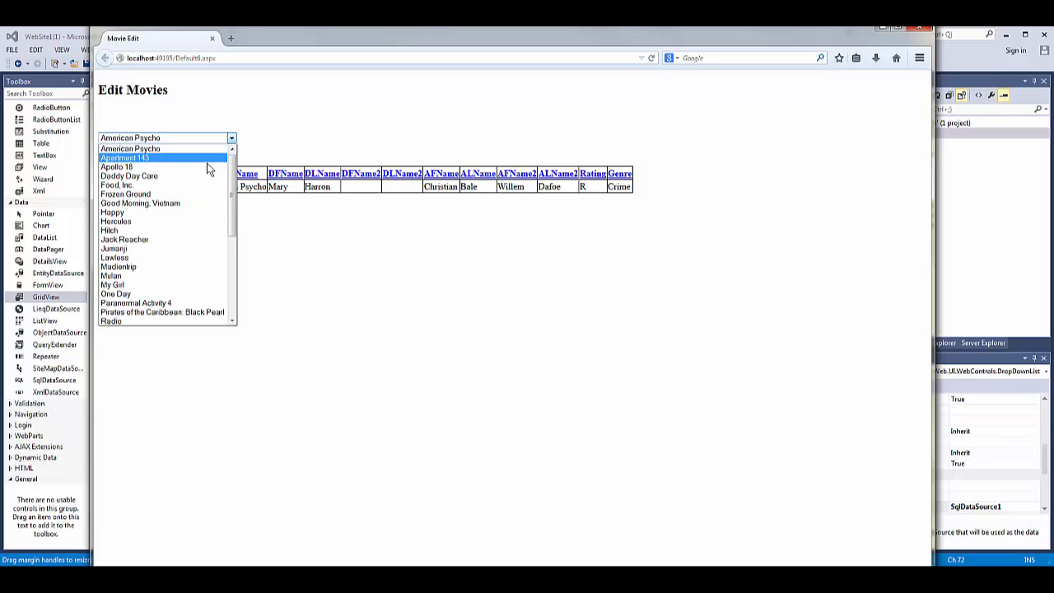
# Filter to Apollo 18, edit its grid row (John Jones) and update it
pyautogui.click(115, 165)
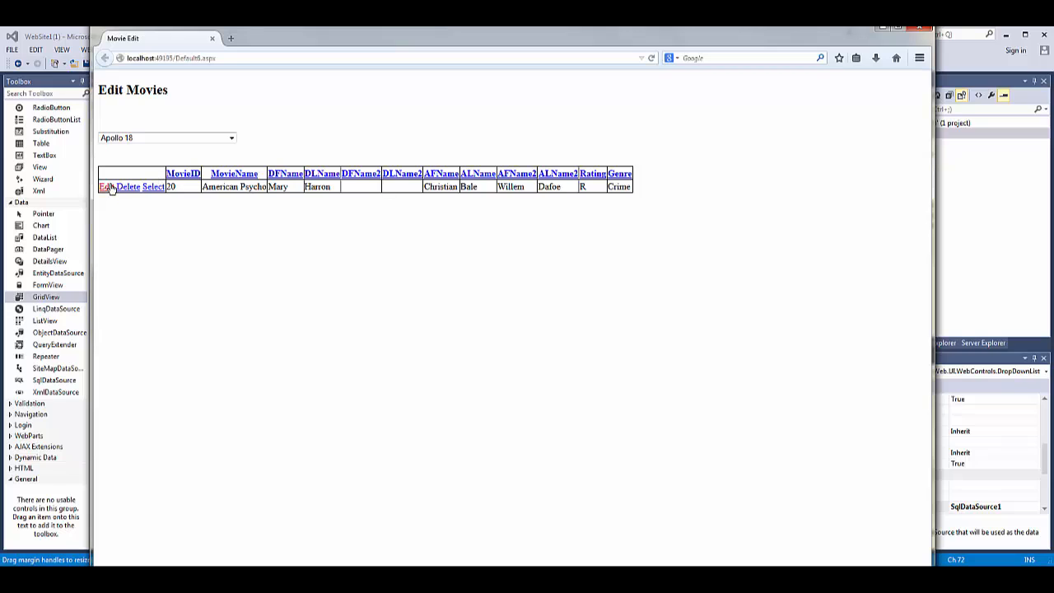
pyautogui.click(106, 186)
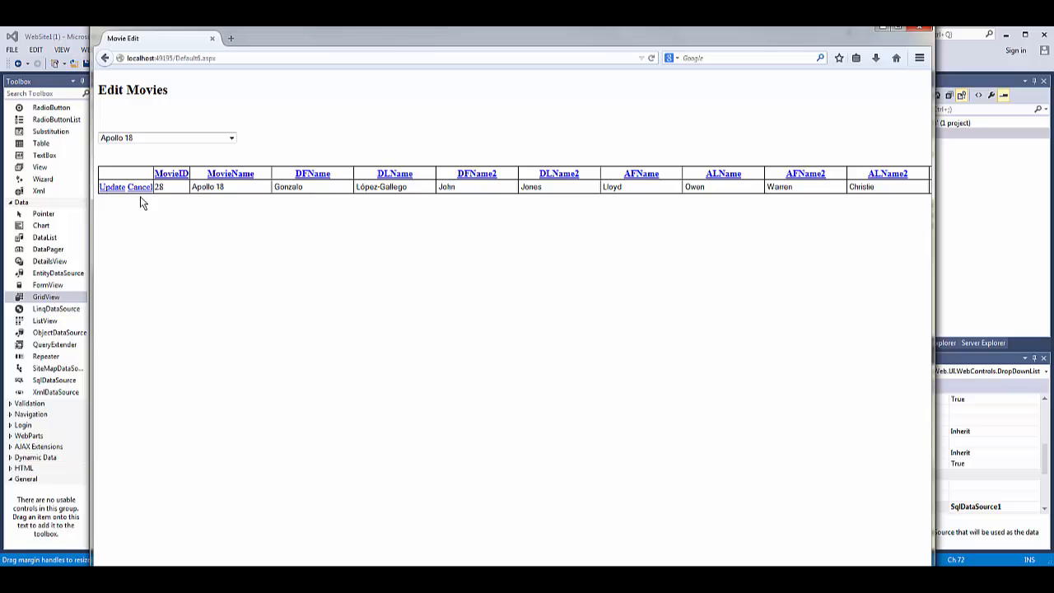
pyautogui.click(109, 186)
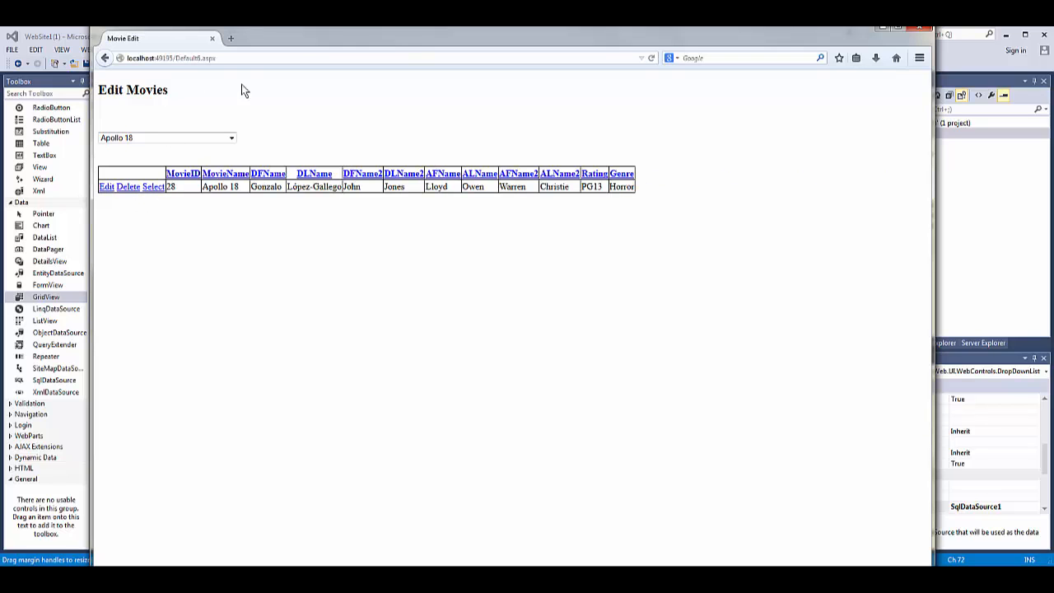